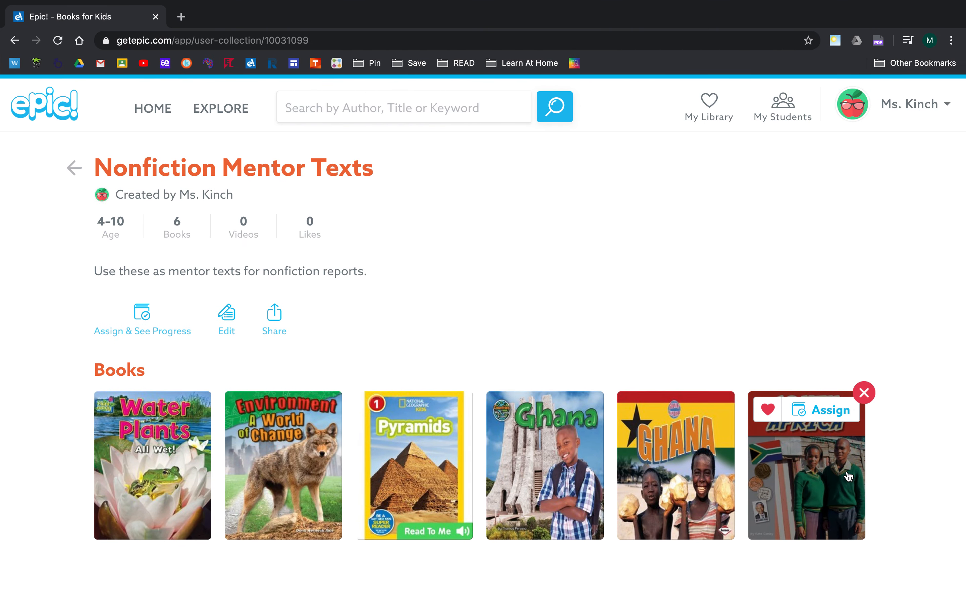
pyautogui.moveTo(437, 350)
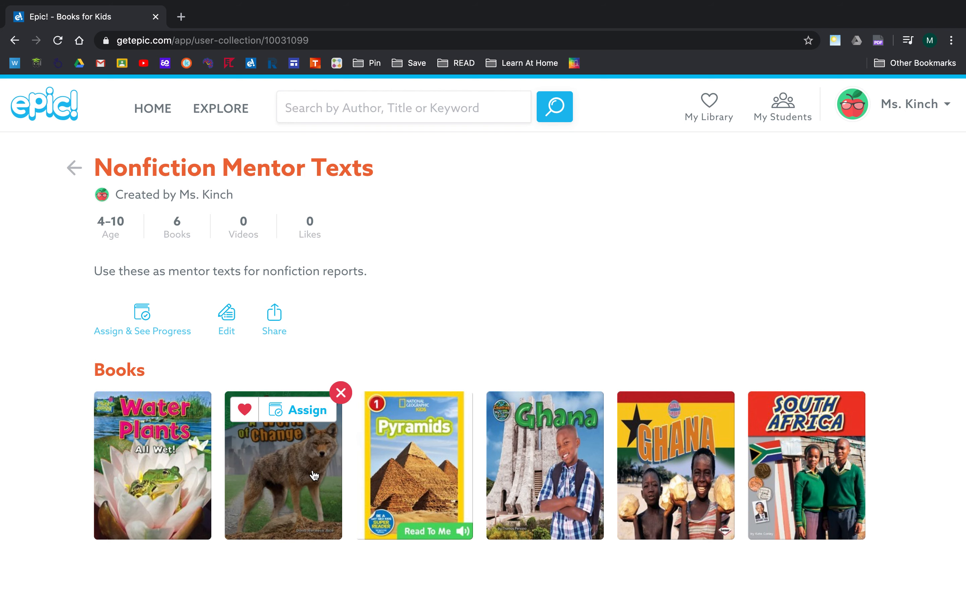
# View the Environment: A World of Change book from the collection at its Counting on Change page.
pyautogui.click(281, 475)
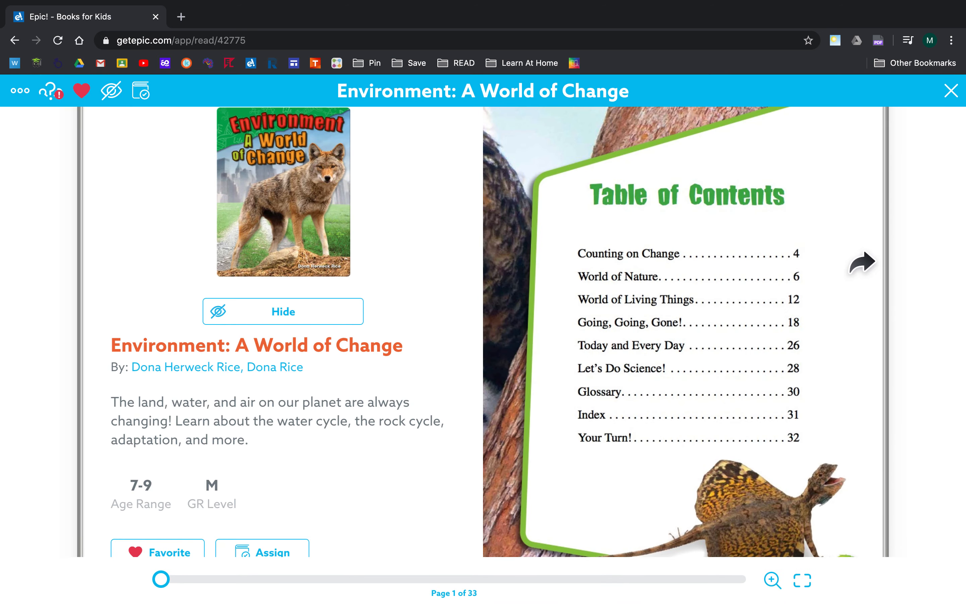
pyautogui.click(862, 263)
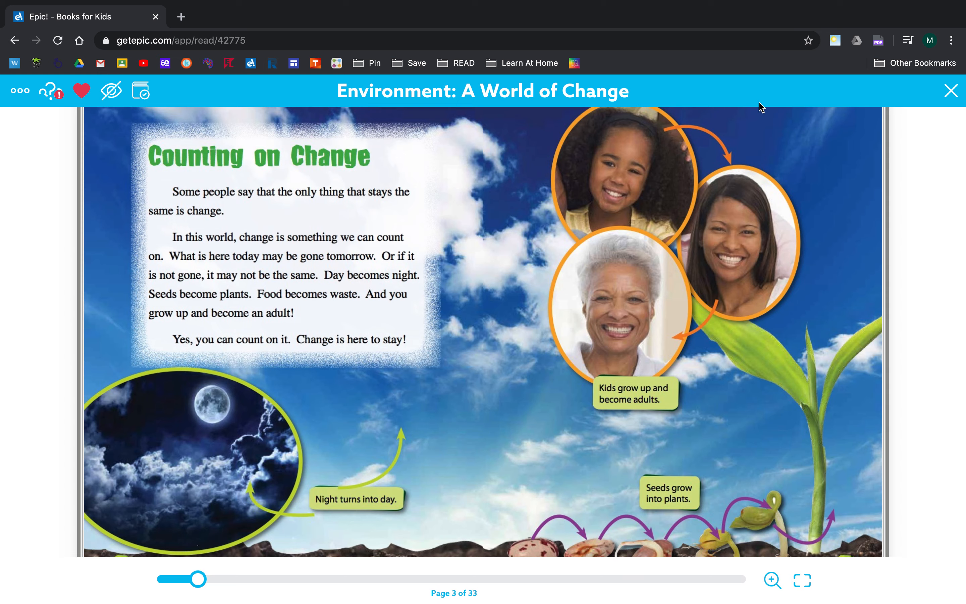
# Leave the Environment book and view the Pyramids reader at its Great Pyramids page.
pyautogui.click(951, 91)
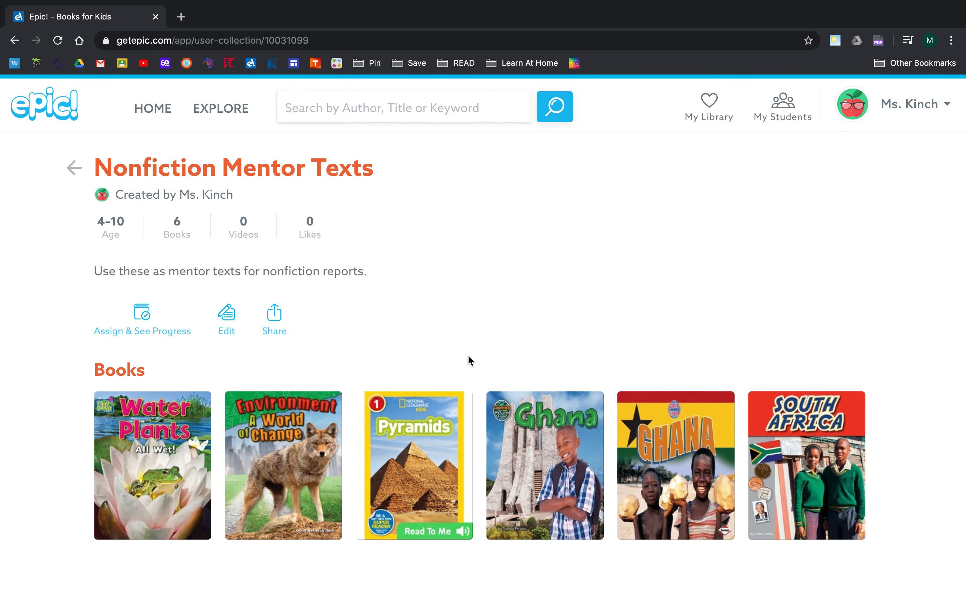
pyautogui.click(417, 468)
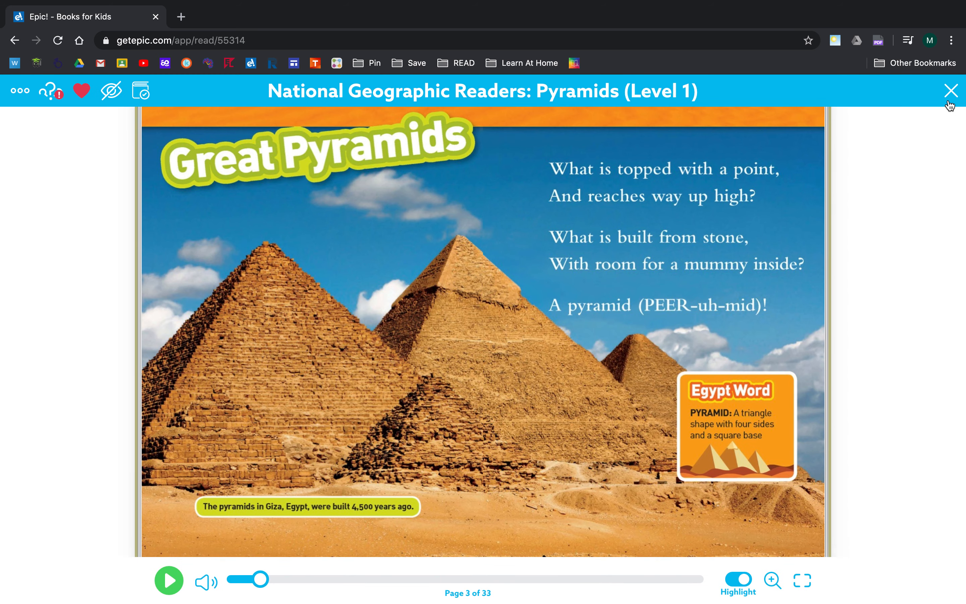
# Leave the Pyramids book and view the South Africa book at its Welcome to South Africa chapter.
pyautogui.click(952, 90)
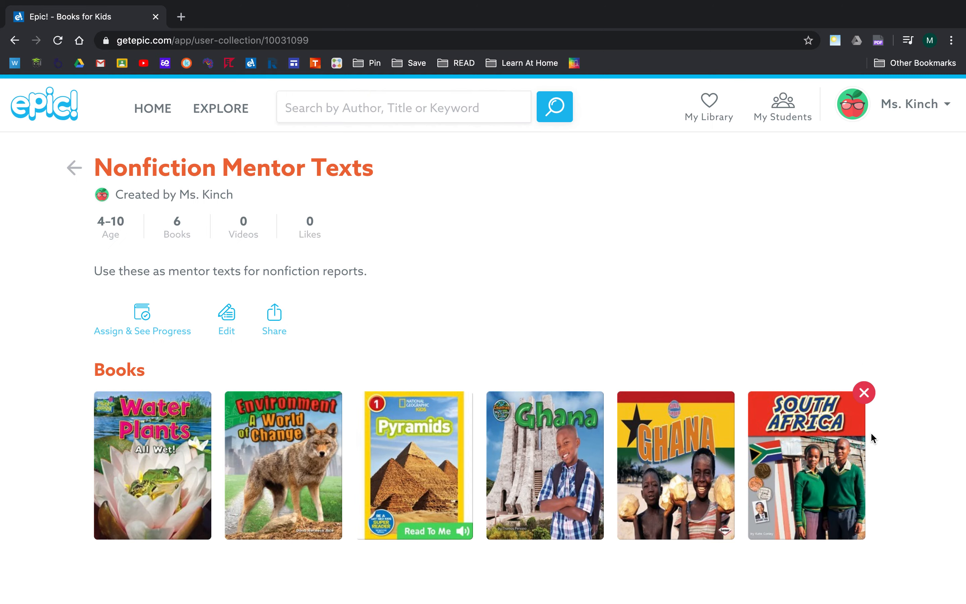
pyautogui.click(807, 465)
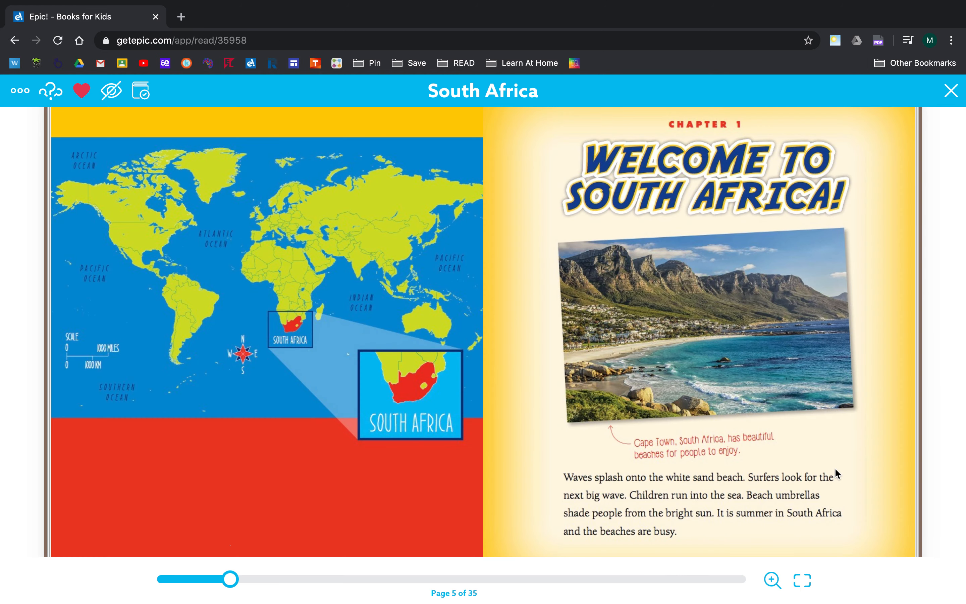
pyautogui.moveTo(396, 478)
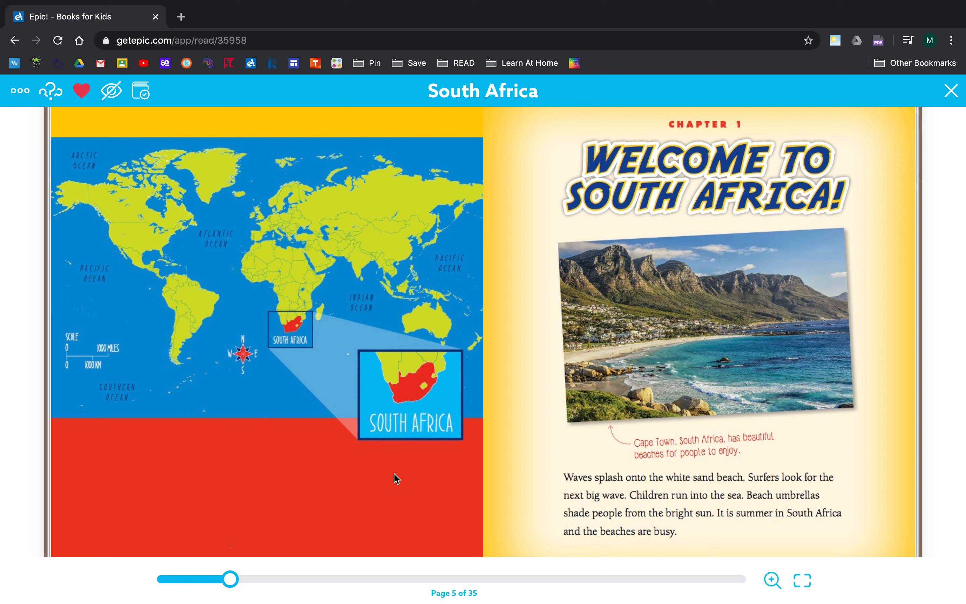
pyautogui.moveTo(417, 477)
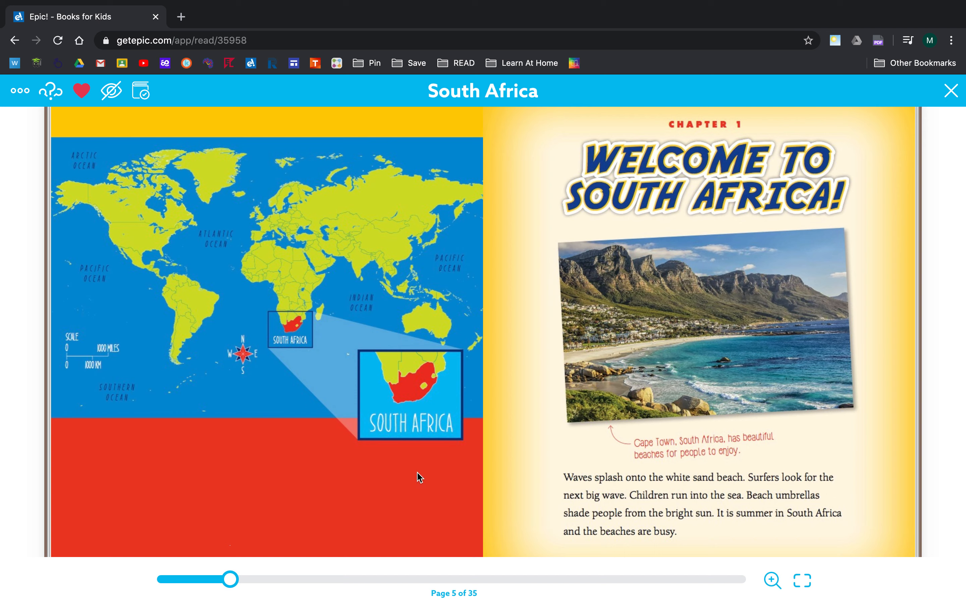
pyautogui.moveTo(123, 171)
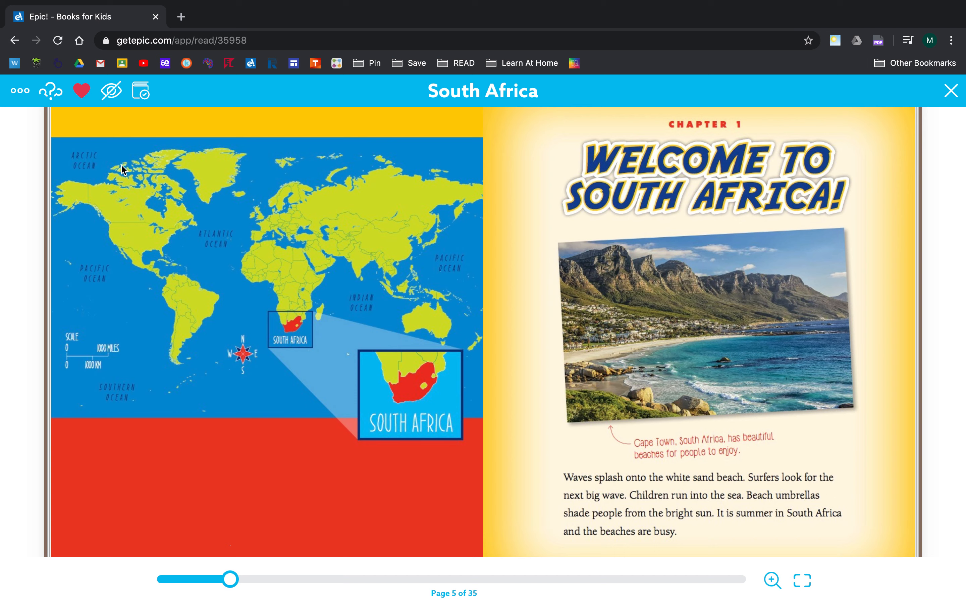
pyautogui.moveTo(194, 173)
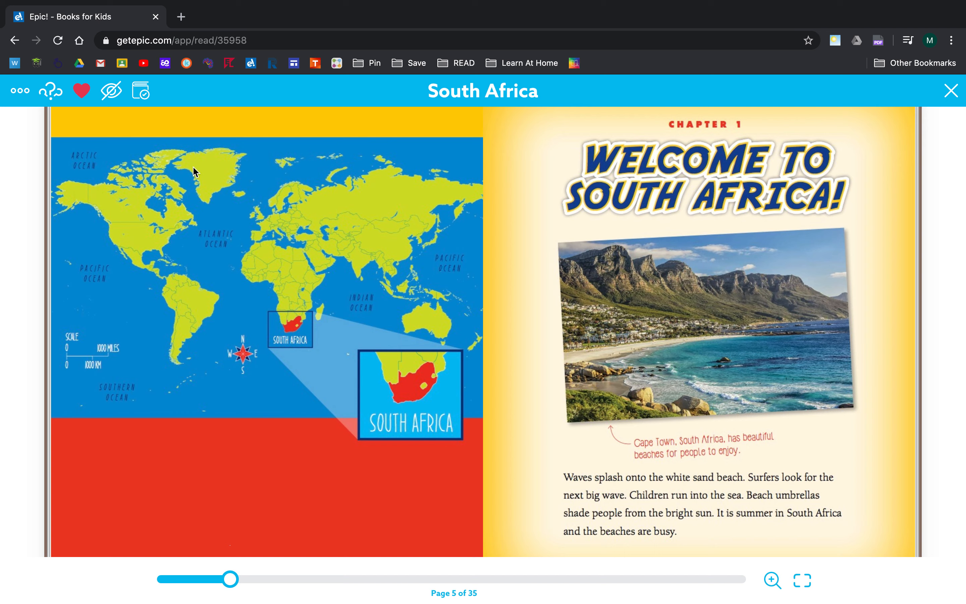
pyautogui.moveTo(377, 524)
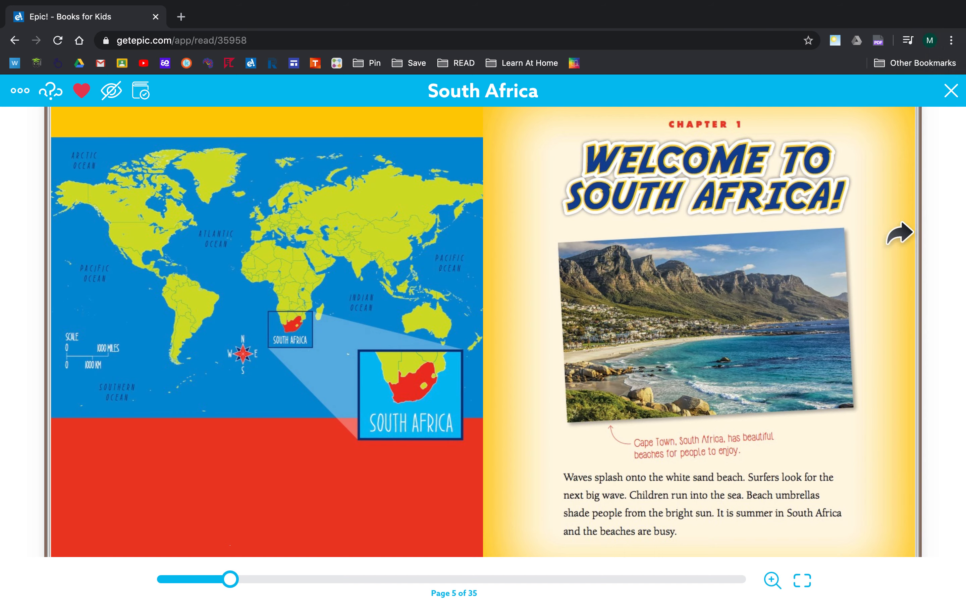
pyautogui.moveTo(929, 318)
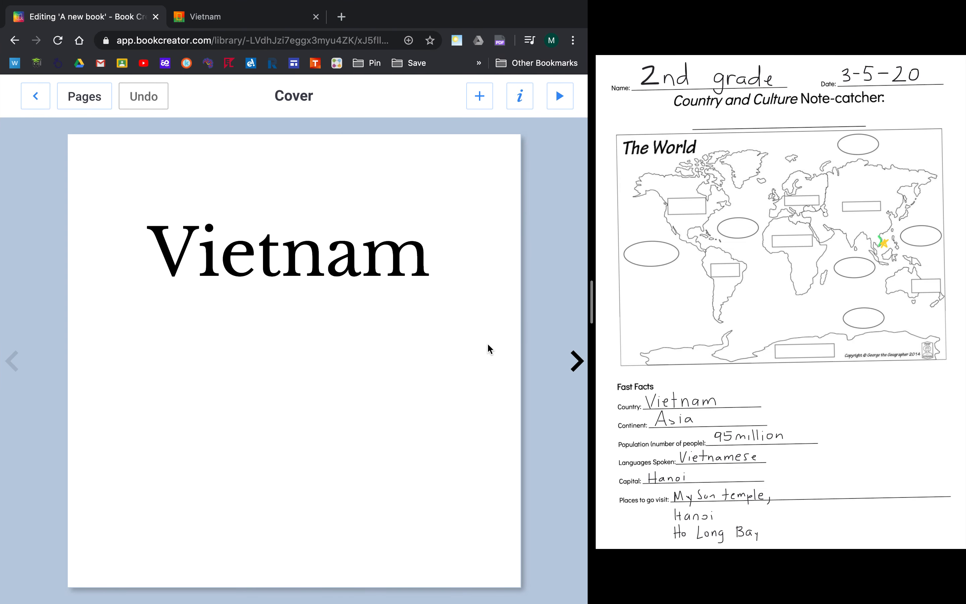
pyautogui.moveTo(576, 357)
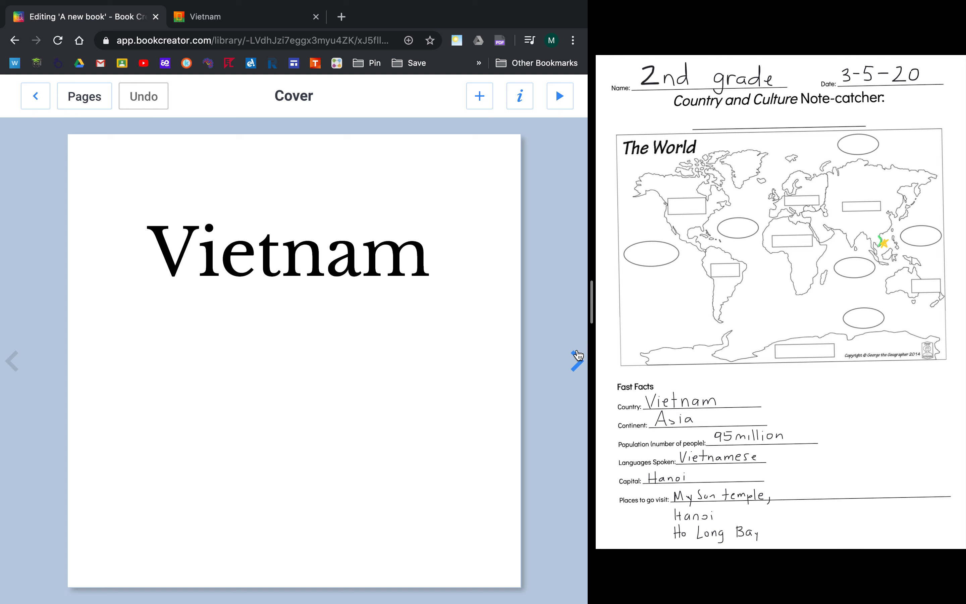
pyautogui.moveTo(578, 362)
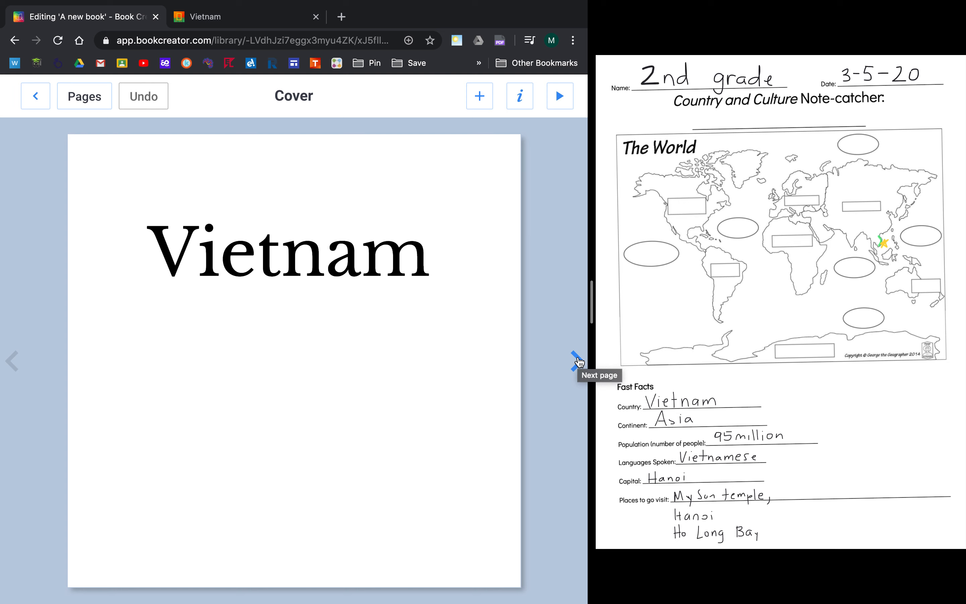
# Page forward through the Vietnam book to its last, blank page 9 of 9.
pyautogui.click(575, 364)
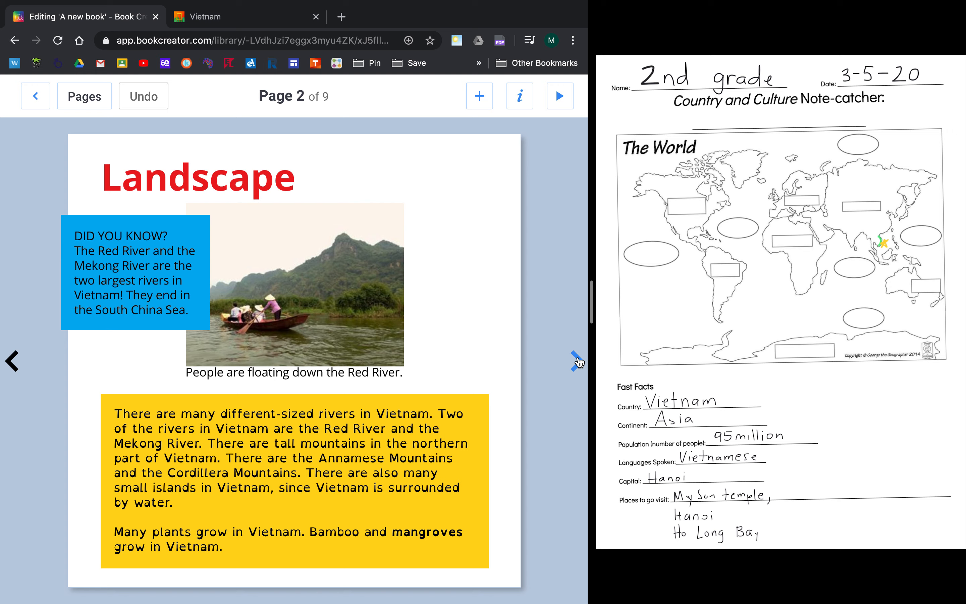
pyautogui.click(560, 95)
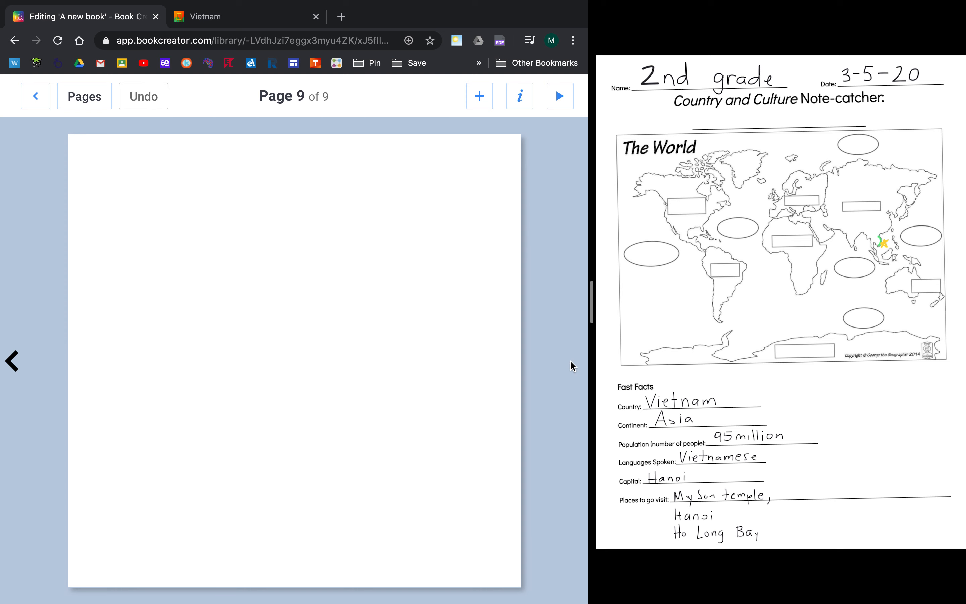
# Add a 'Welcome to Vietnam!' text box on a new page and place it at the top left.
pyautogui.click(479, 96)
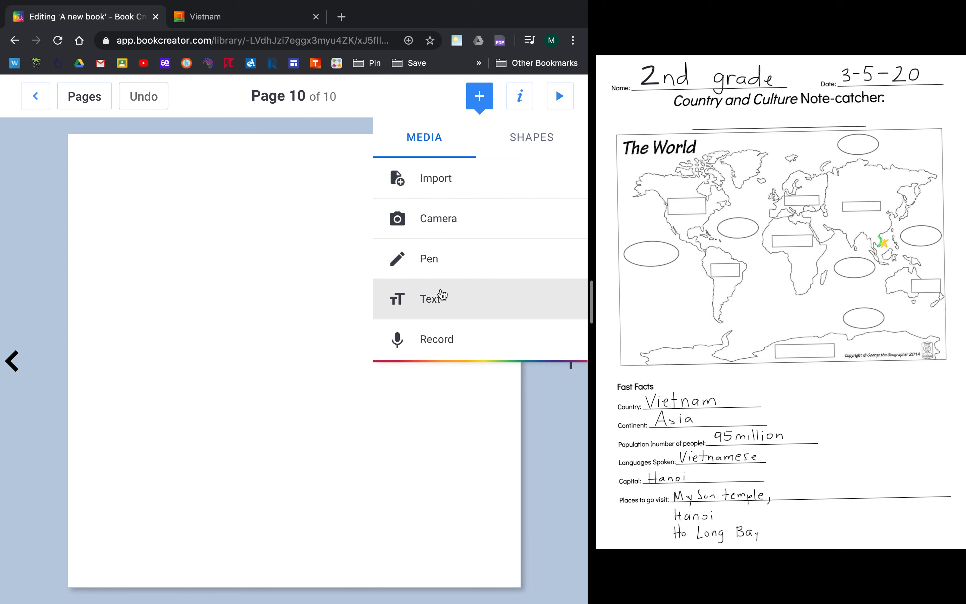
pyautogui.click(431, 299)
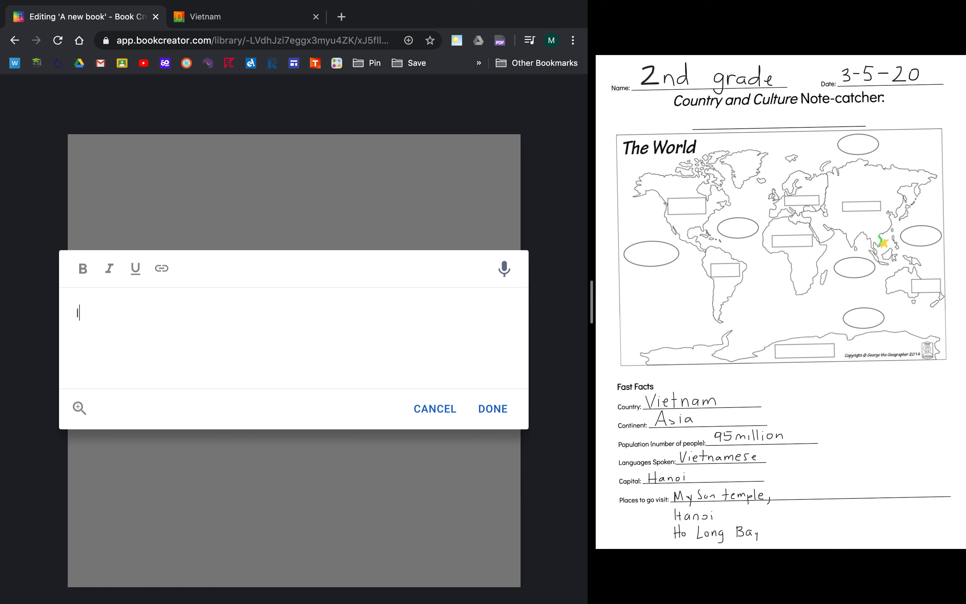
pyautogui.write('Introductio')
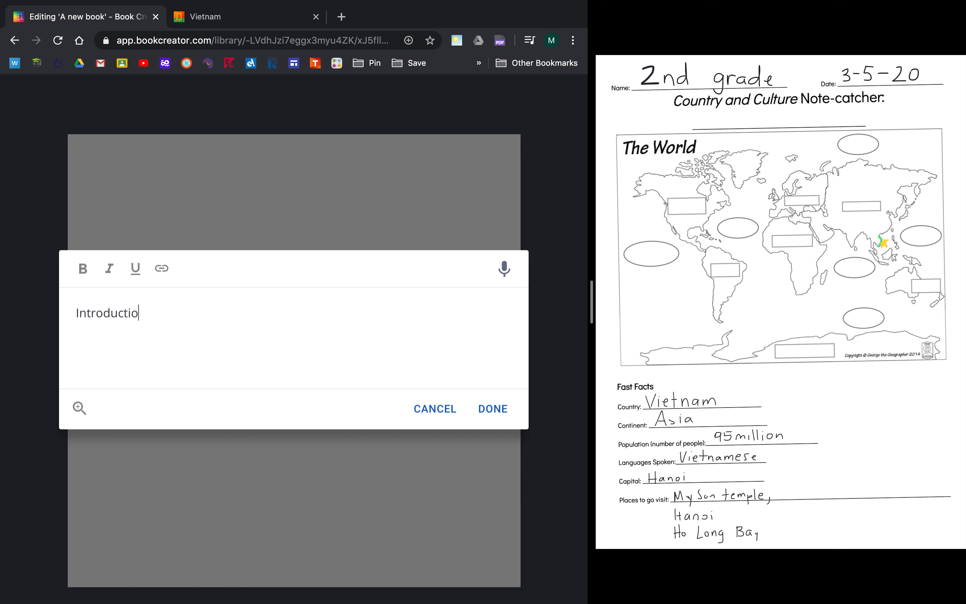
pyautogui.click(493, 409)
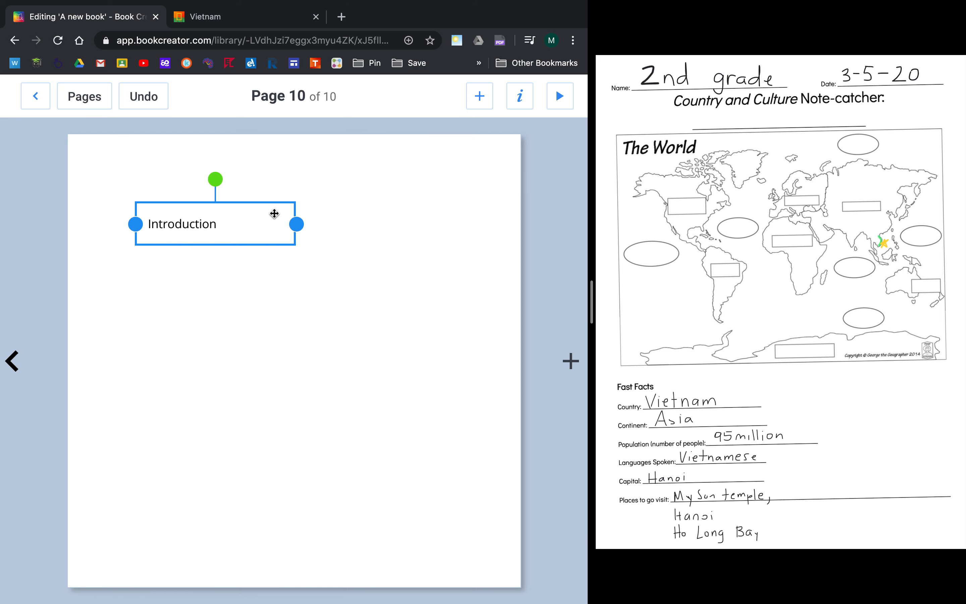
pyautogui.write('W')
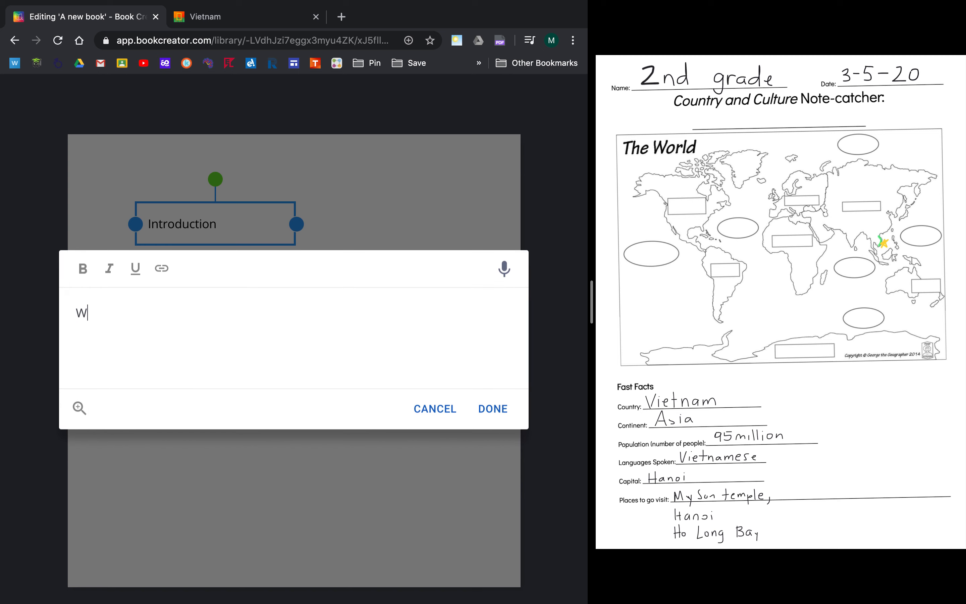
pyautogui.write('elcome to')
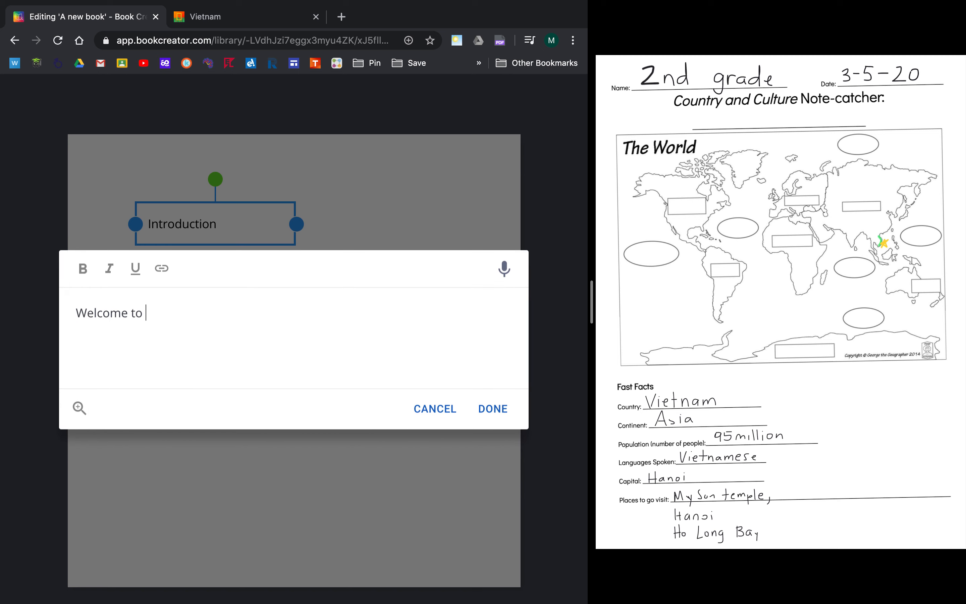
pyautogui.write('Vietnam')
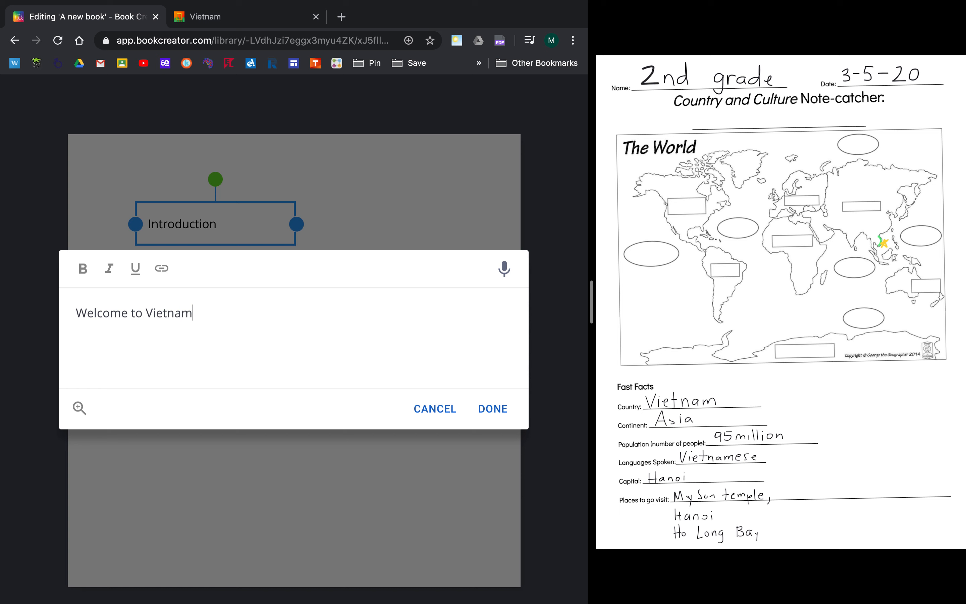
pyautogui.click(493, 409)
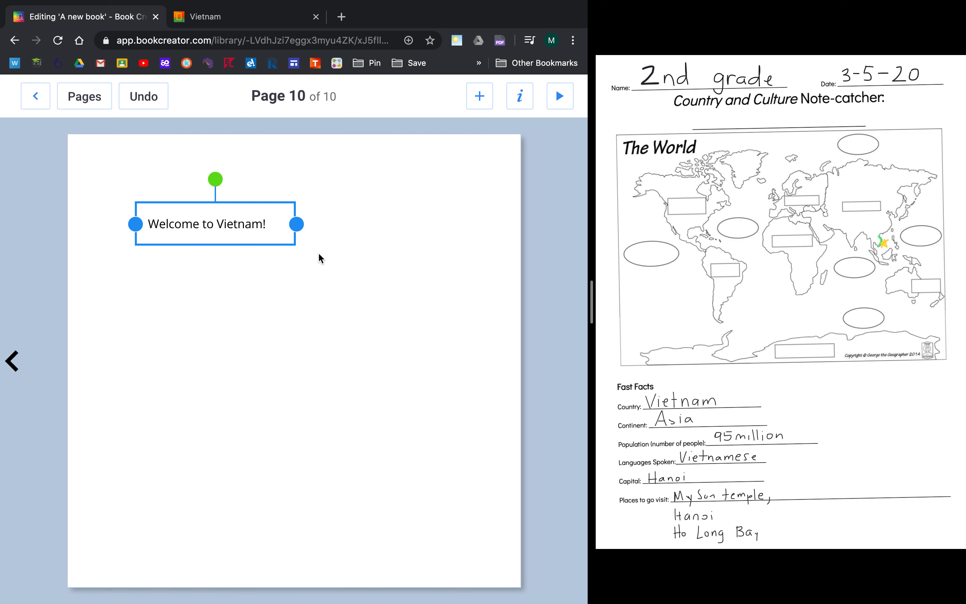
pyautogui.moveTo(215, 223); pyautogui.dragTo(190, 180)
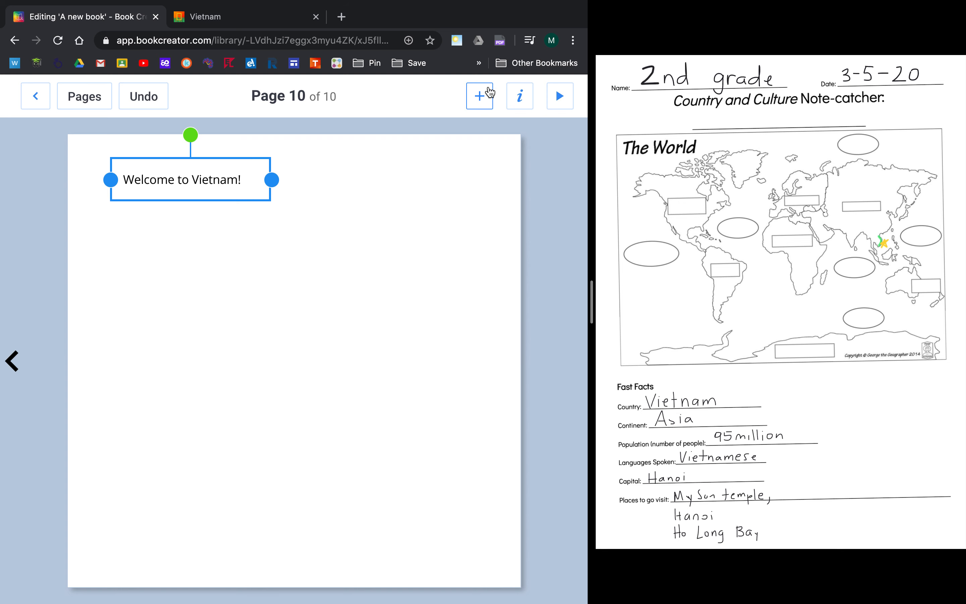
# Start a new text box: 'Welcome to Vietnam. Vietnam is a country in Asia.'.
pyautogui.click(479, 95)
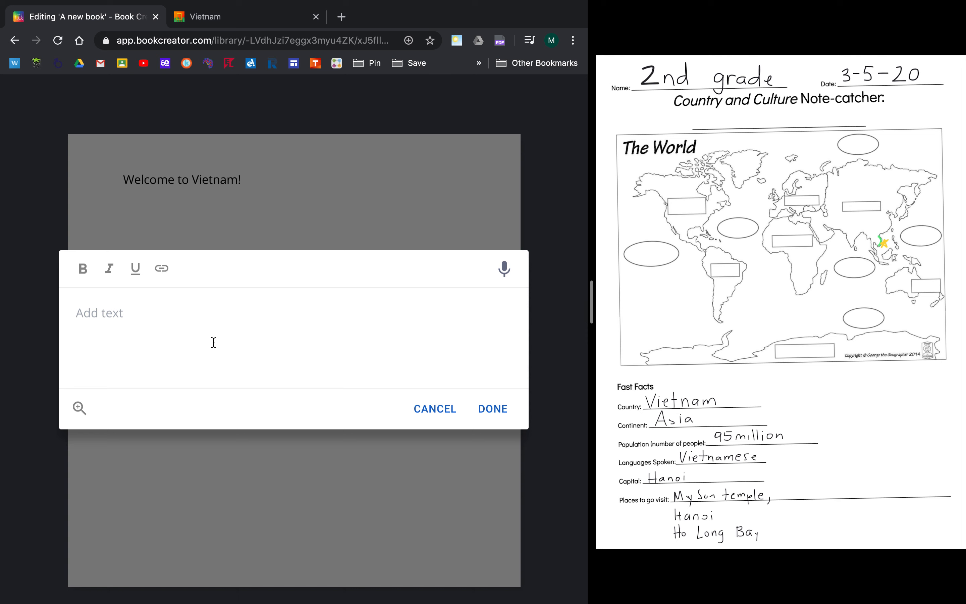
pyautogui.scroll(-3)
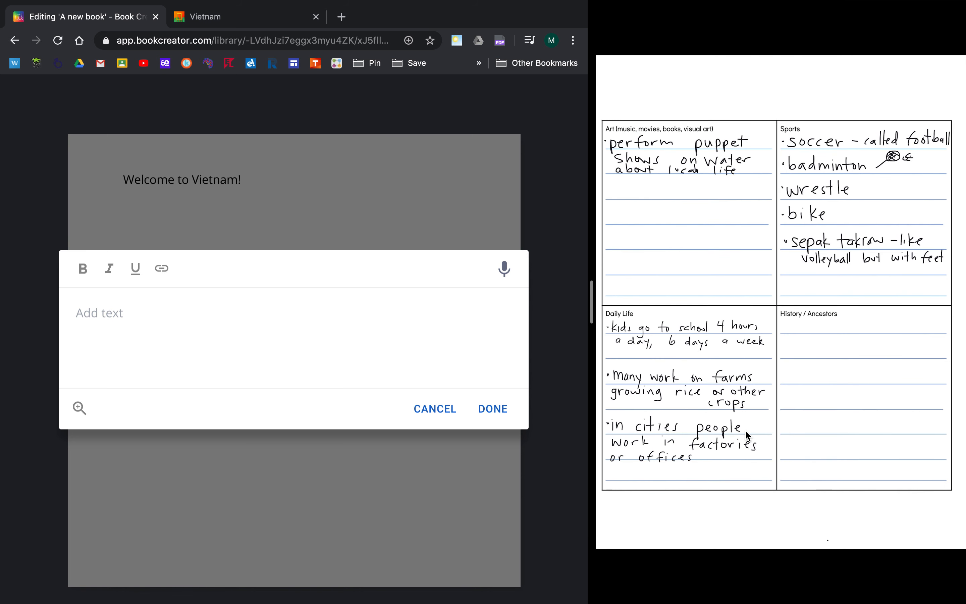
pyautogui.moveTo(781, 259)
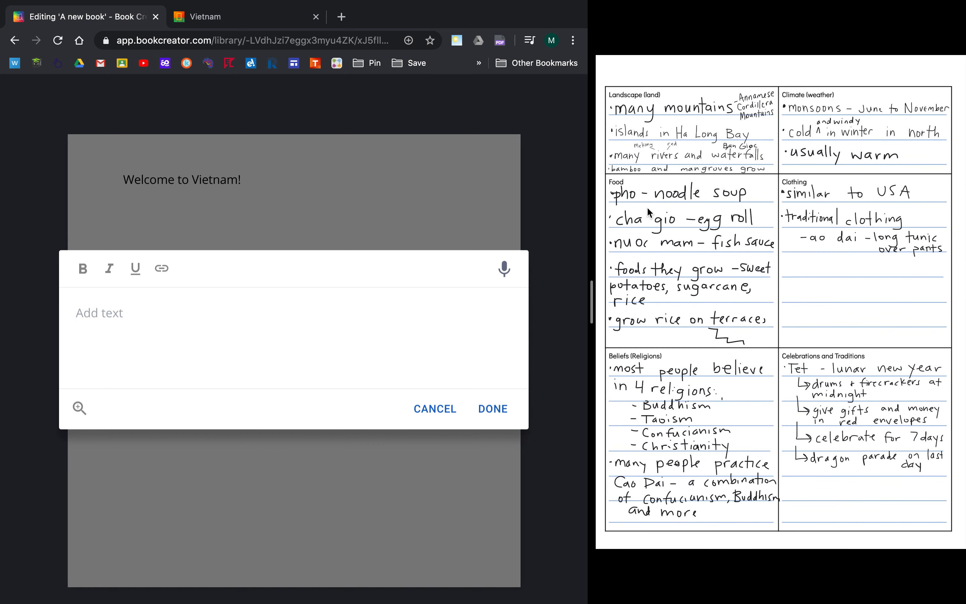
pyautogui.moveTo(657, 248)
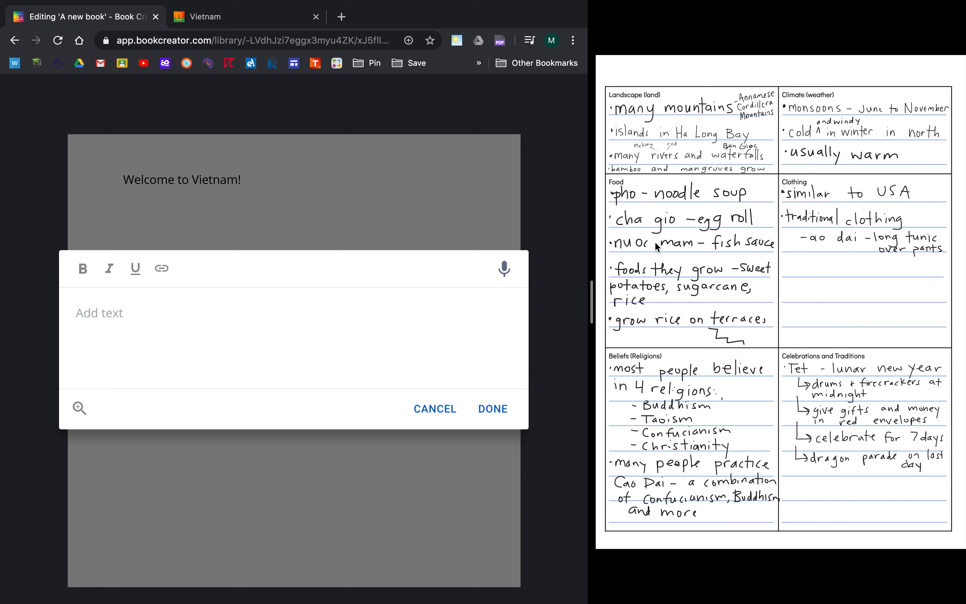
pyautogui.write('Welcome to')
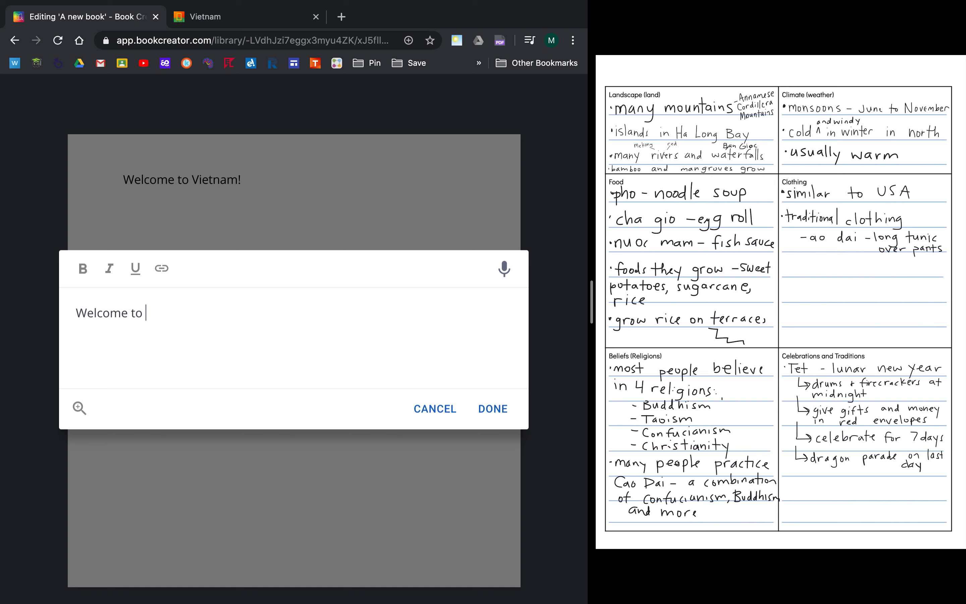
pyautogui.write('Vietnam.')
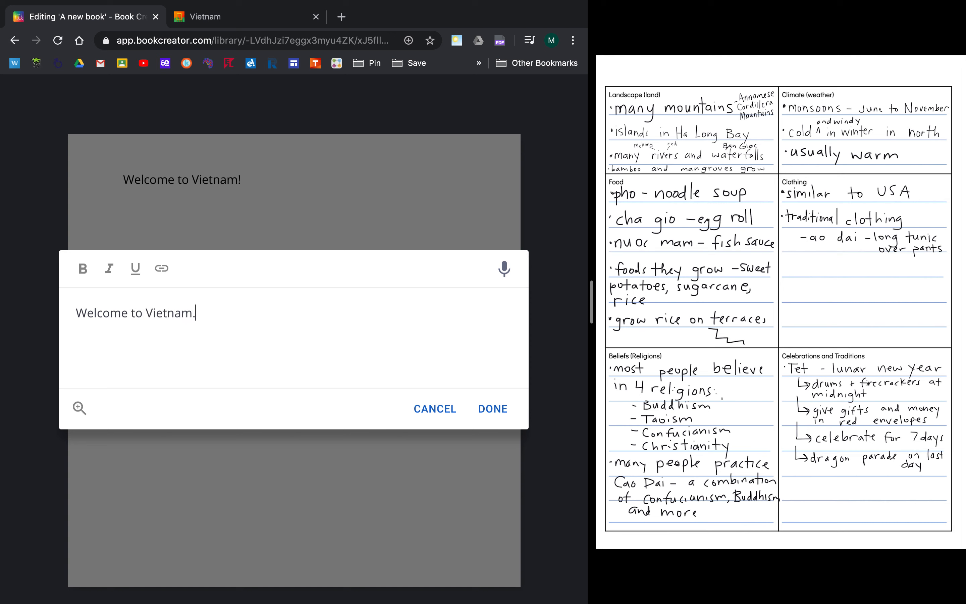
pyautogui.press('Backspace')
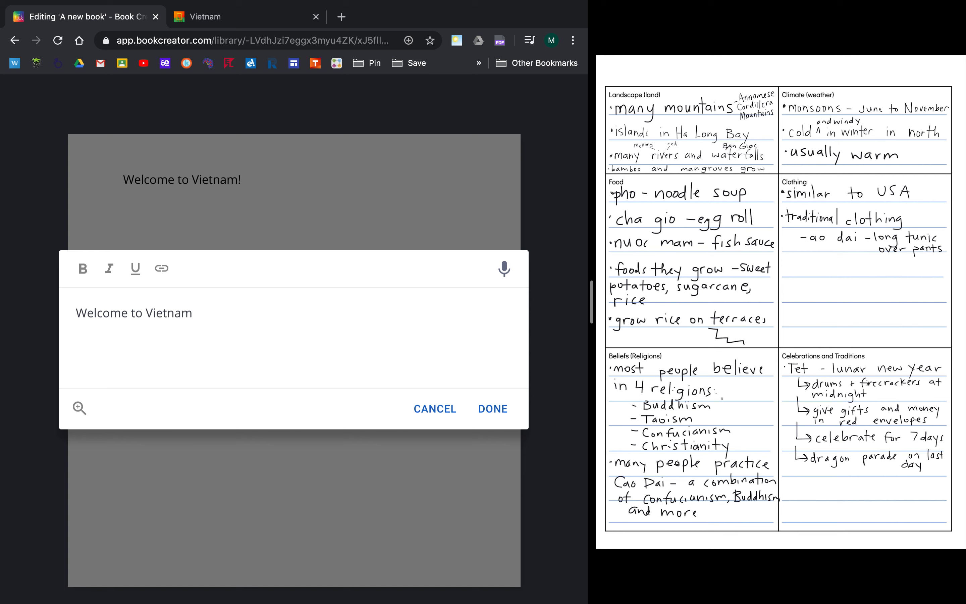
pyautogui.write('. Vietnm')
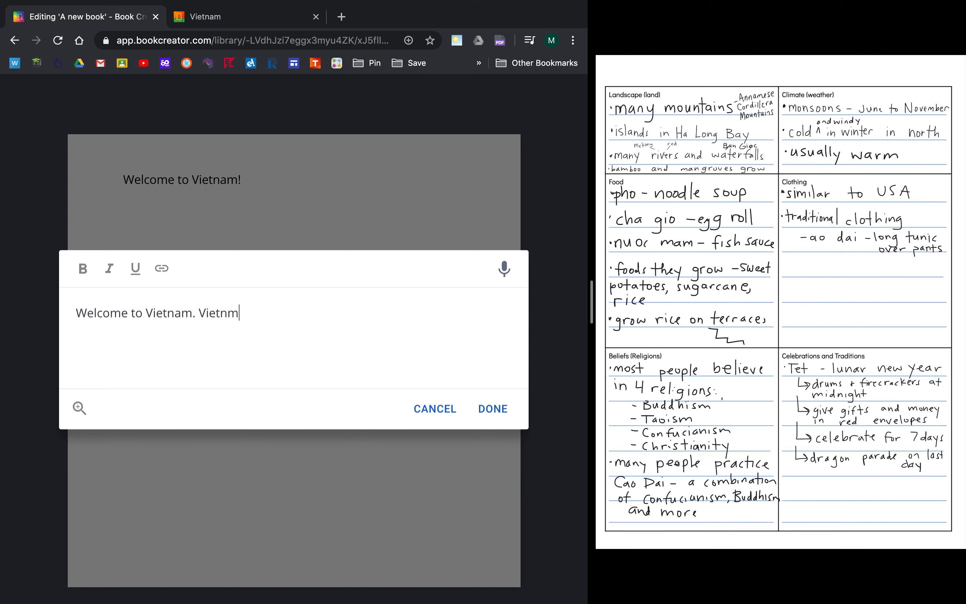
pyautogui.write('Vietnam is a count')
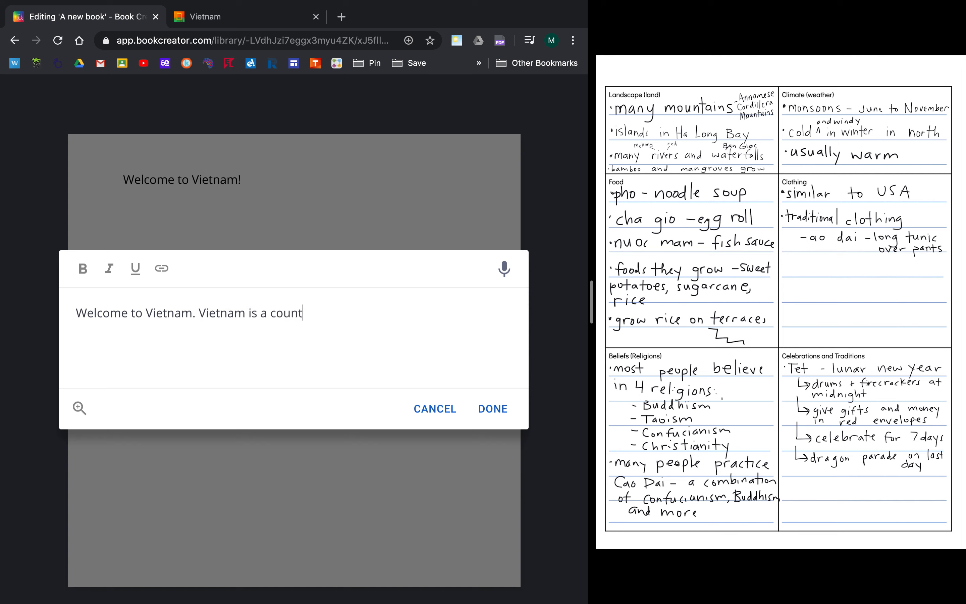
pyautogui.write('ry in Asi')
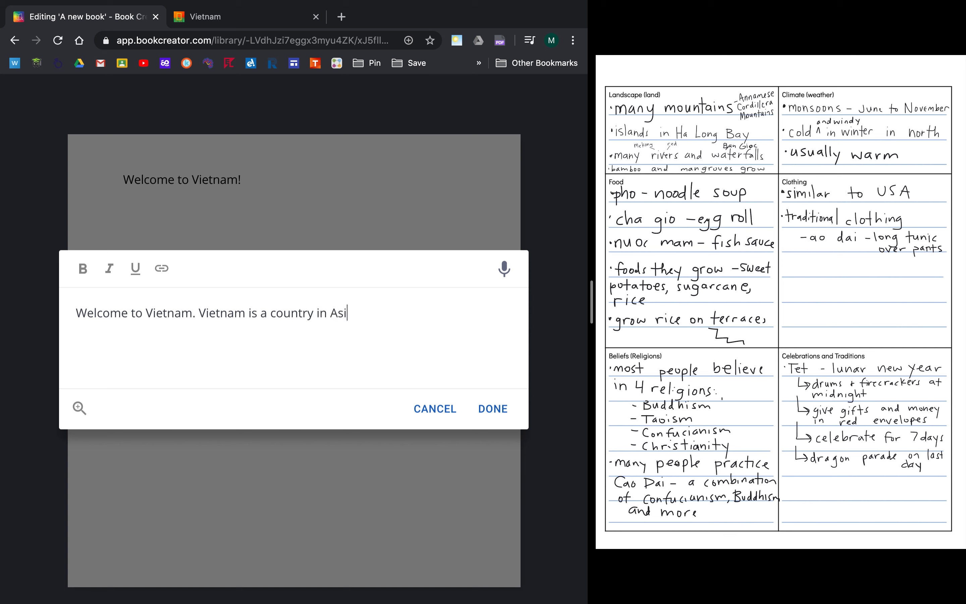
pyautogui.write('a.')
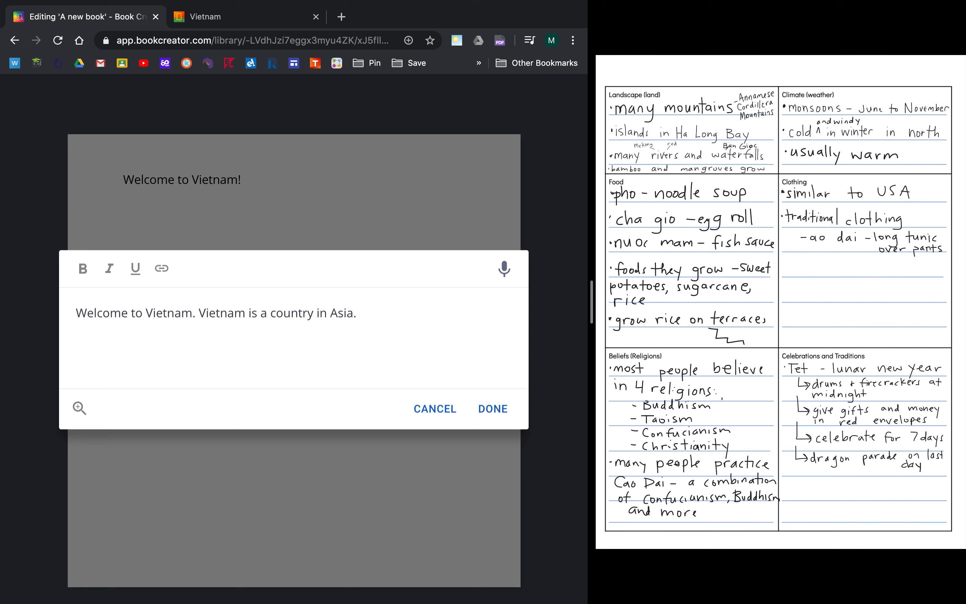
pyautogui.click(357, 313)
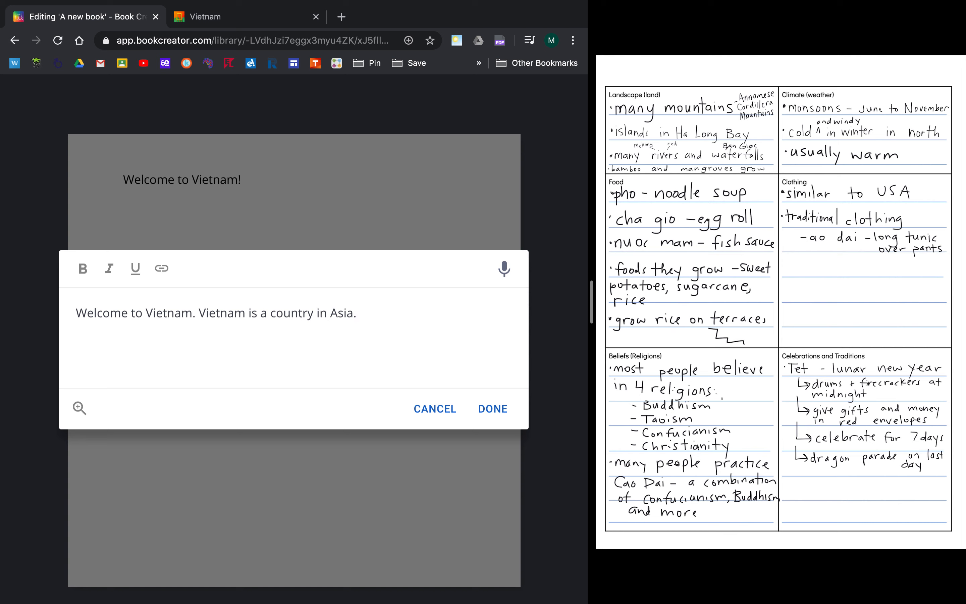
pyautogui.moveTo(540, 284)
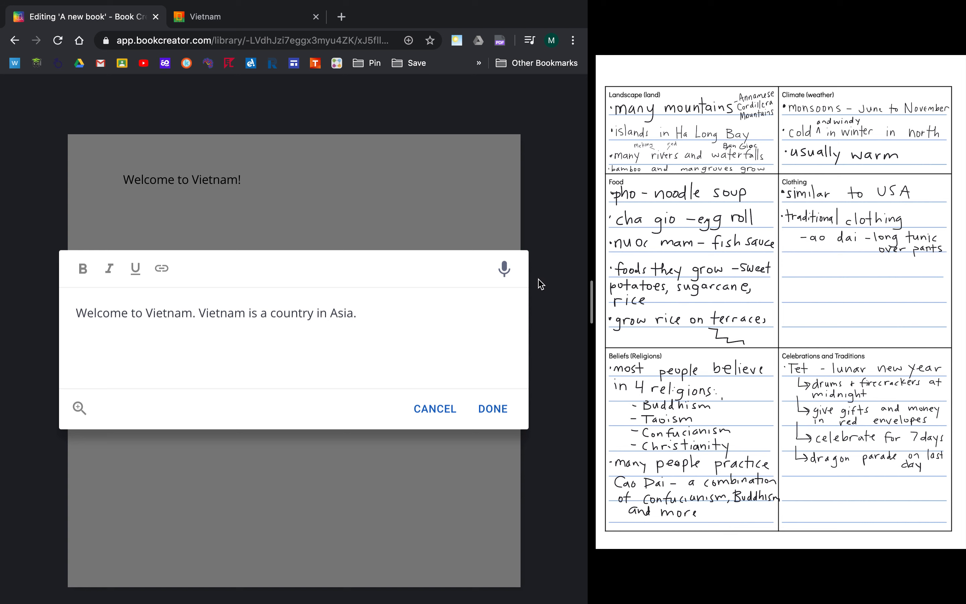
# Continue with Vietnam's beautiful mountains, rivers and waterfalls to see.
pyautogui.write('Vieta')
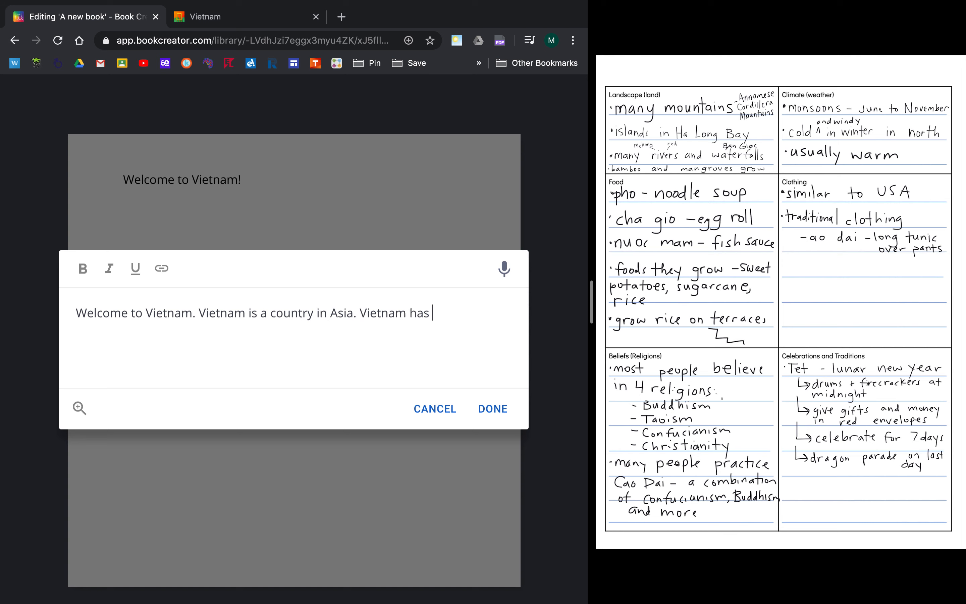
pyautogui.write('beaut')
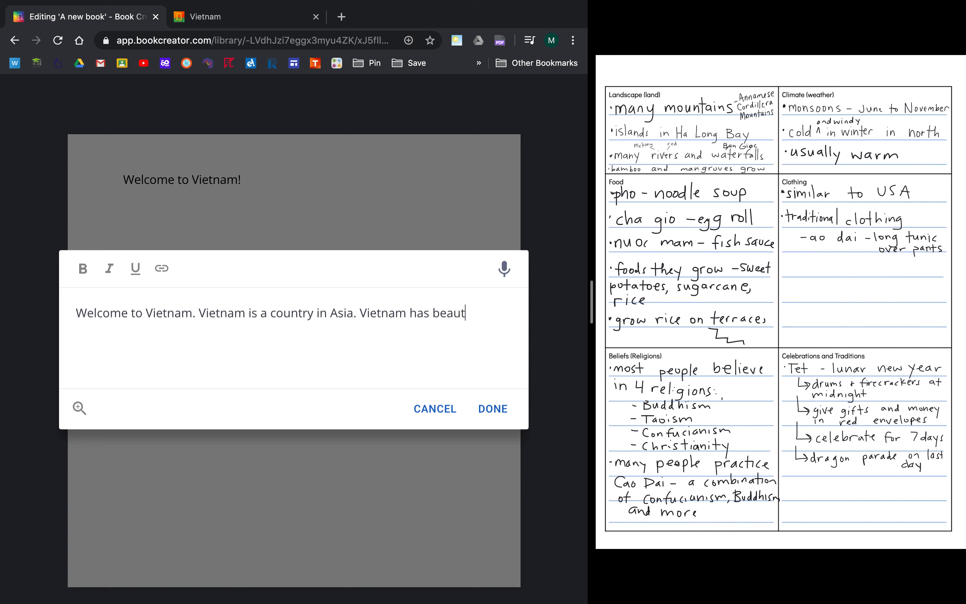
pyautogui.write('iful nou')
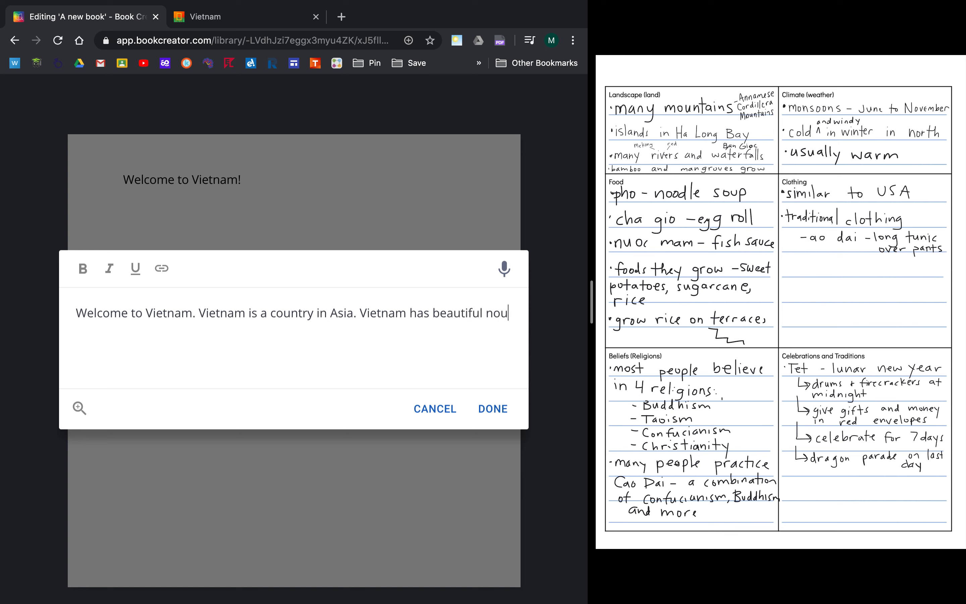
pyautogui.write('mounts')
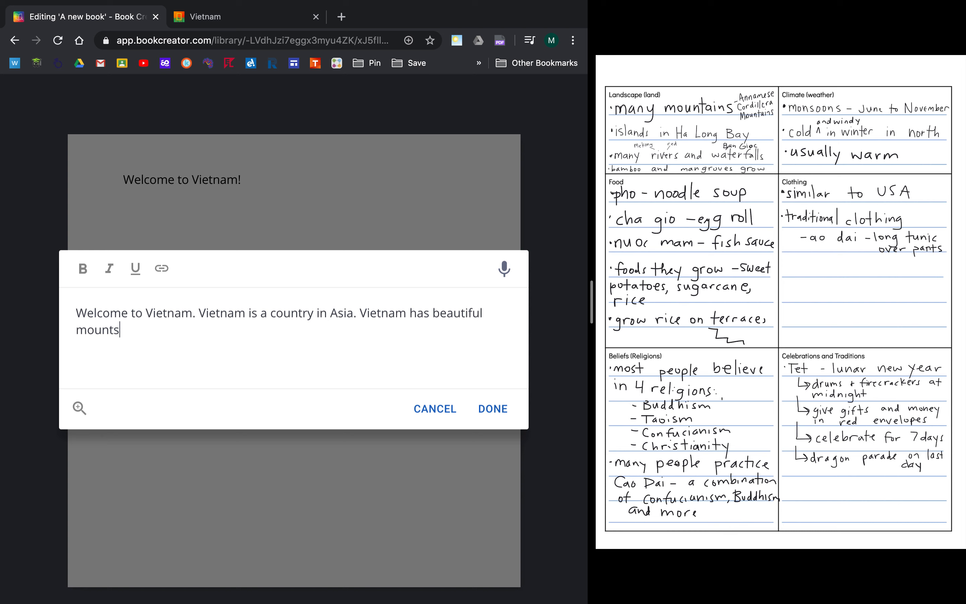
pyautogui.write('ains, river')
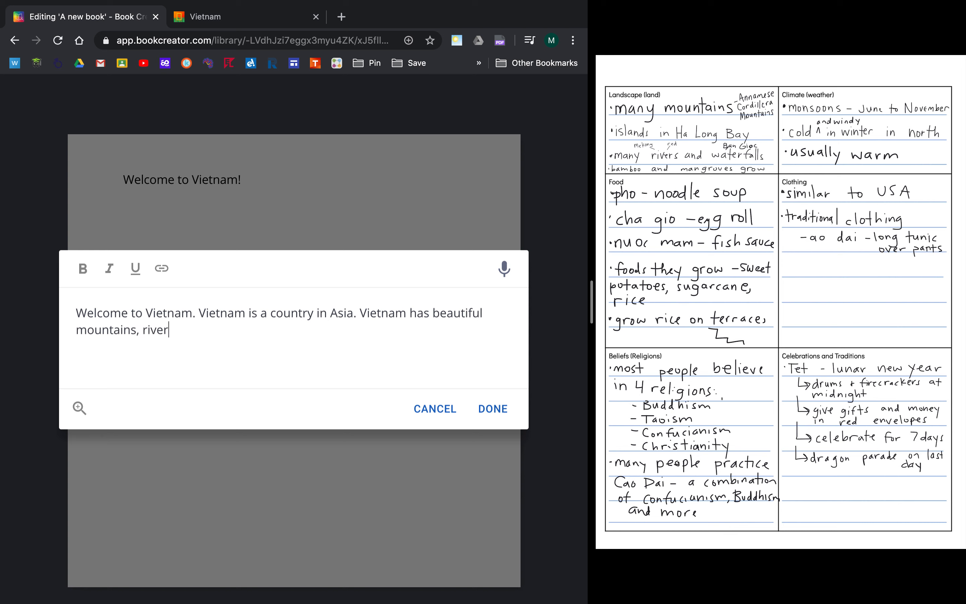
pyautogui.write('s, and wte')
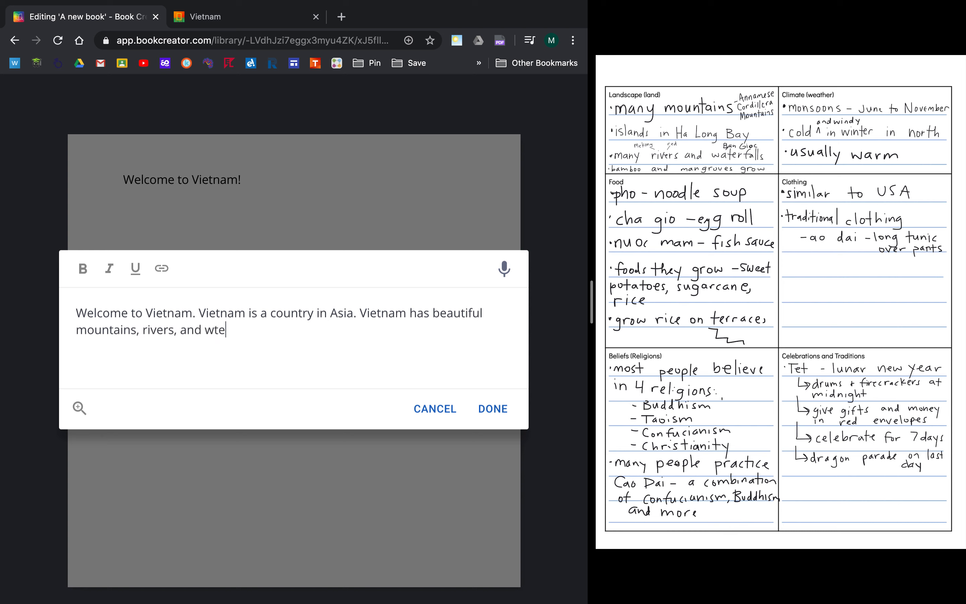
pyautogui.write('waterfal')
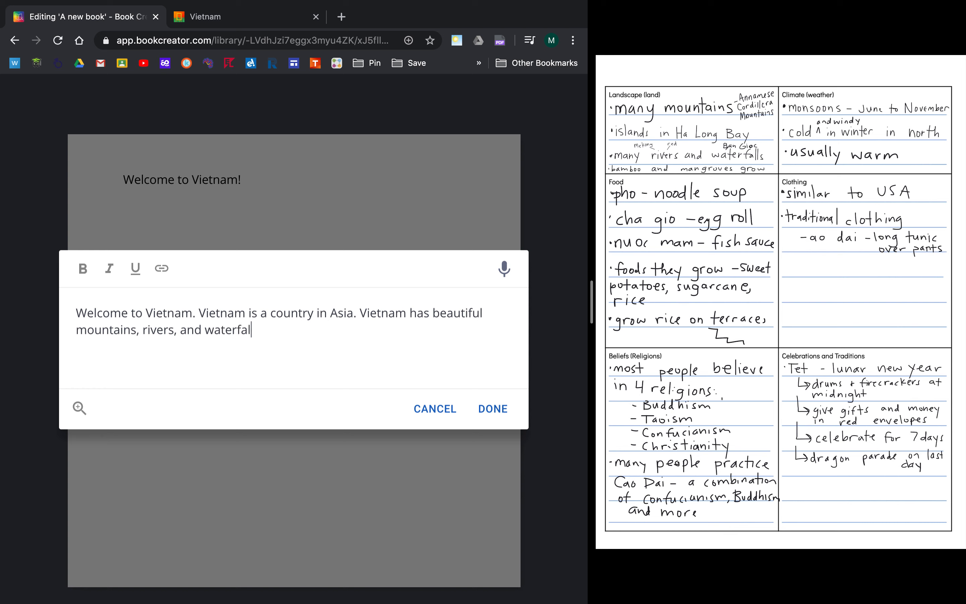
pyautogui.write('ls to see.')
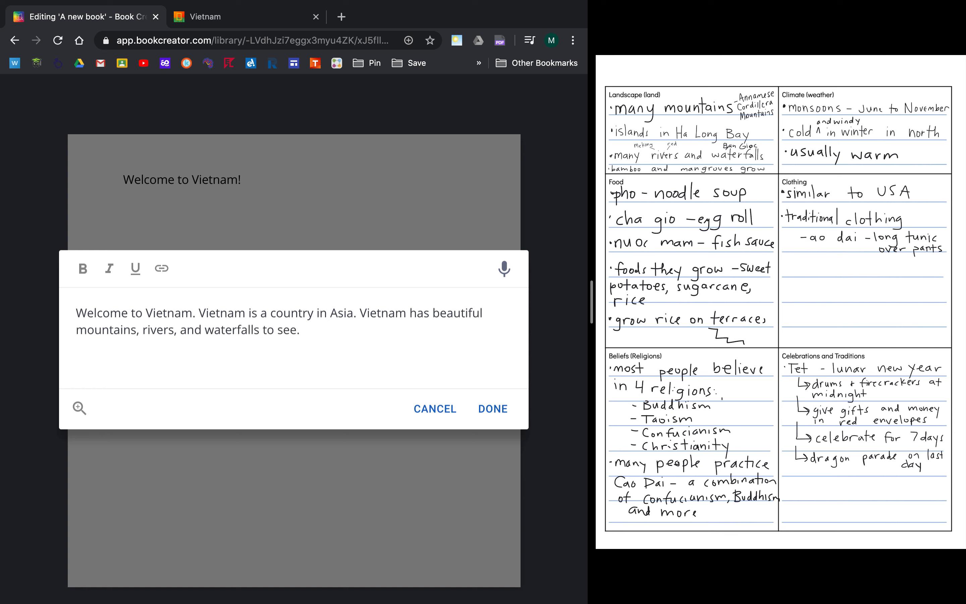
pyautogui.write('Thereis')
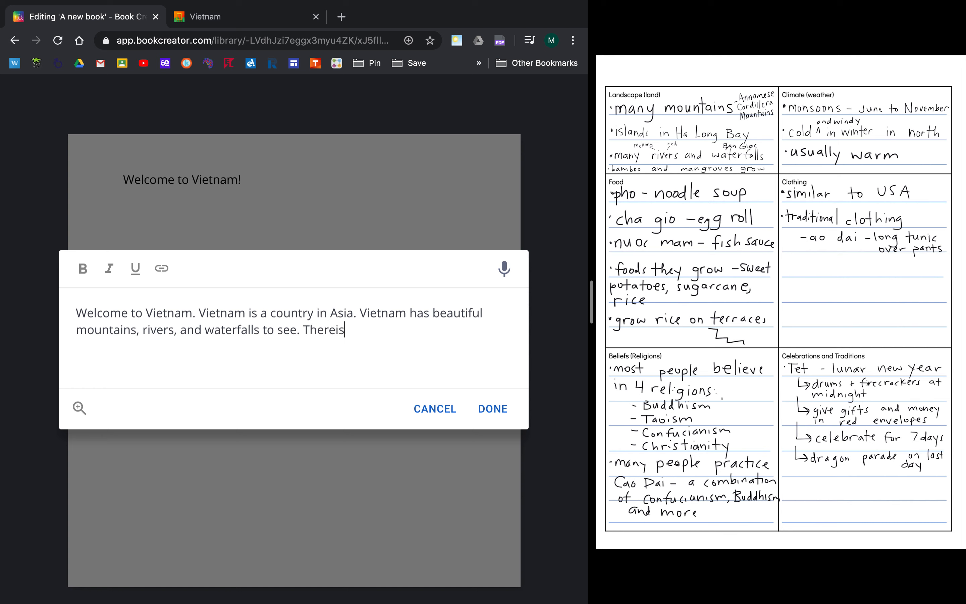
pyautogui.press('Backspace')
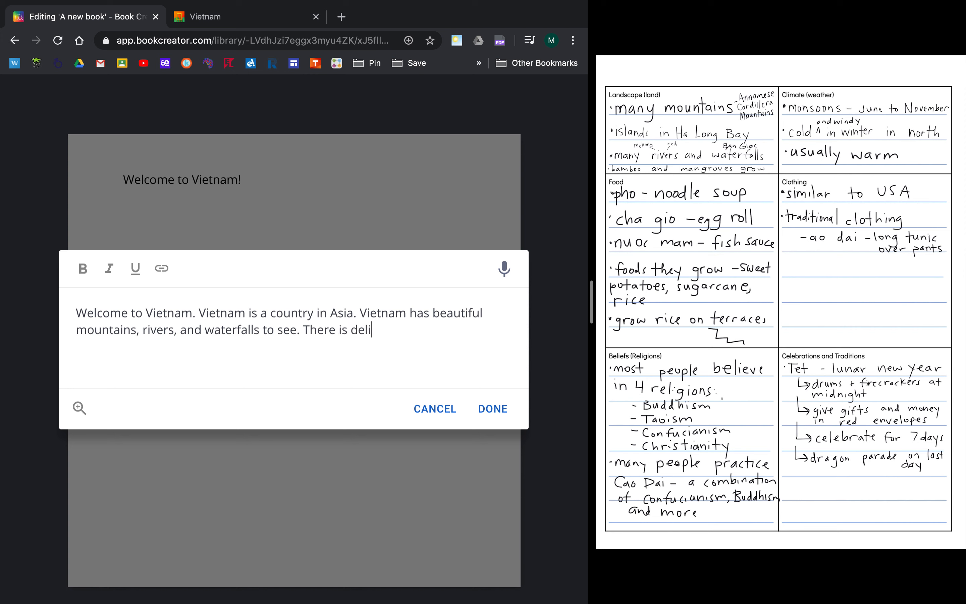
# Finish with delicious food, celebrations, fascinating people and 'Let's explore Vietnam!', and confirm the paragraph.
pyautogui.write('cious,')
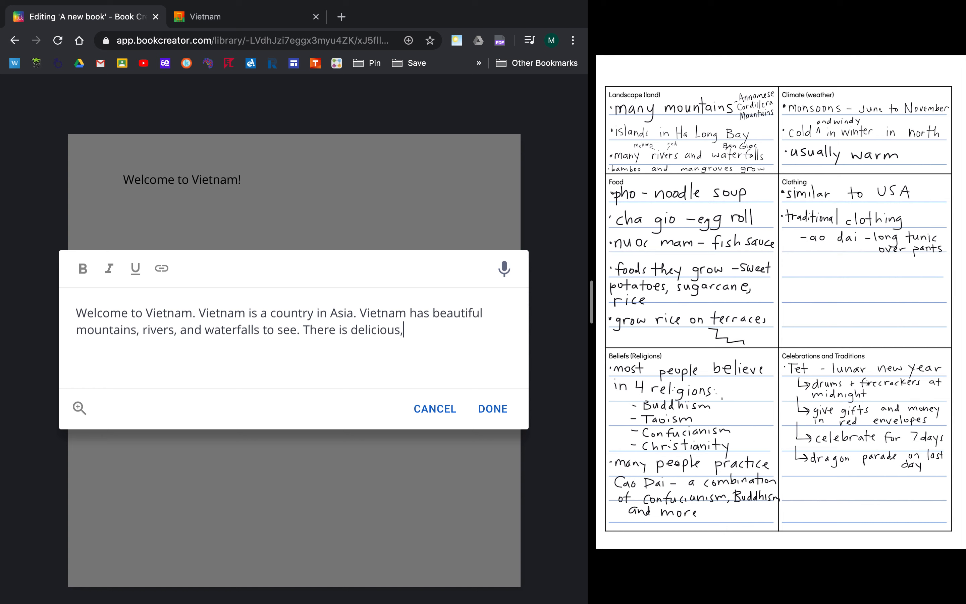
pyautogui.write('lively c')
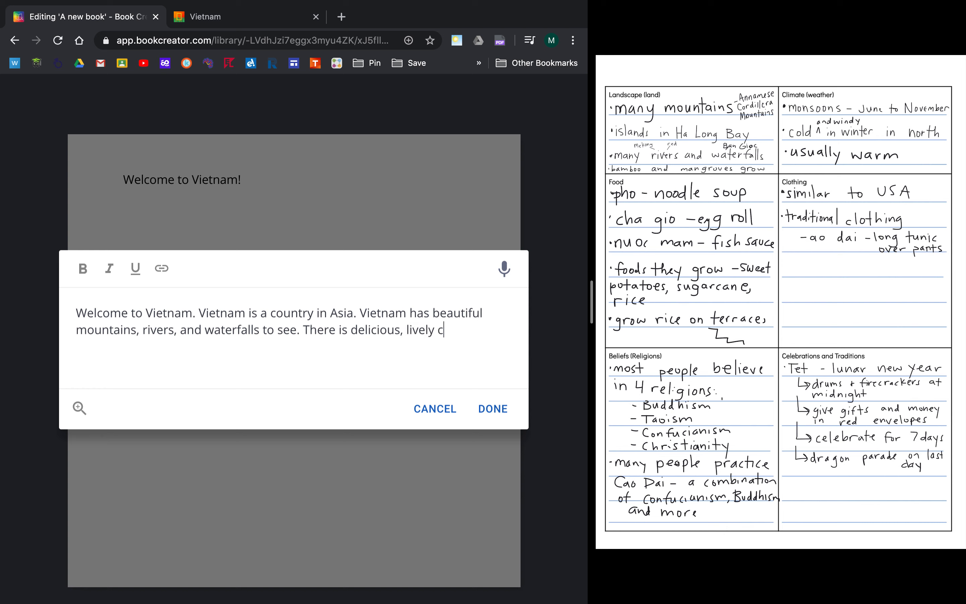
pyautogui.write('elebratio')
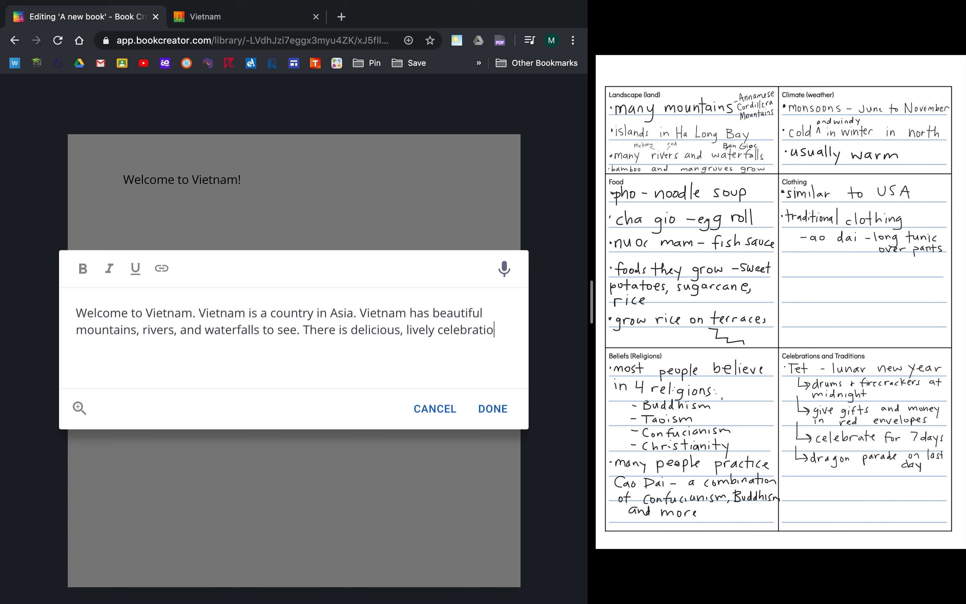
pyautogui.write('ns, and fas')
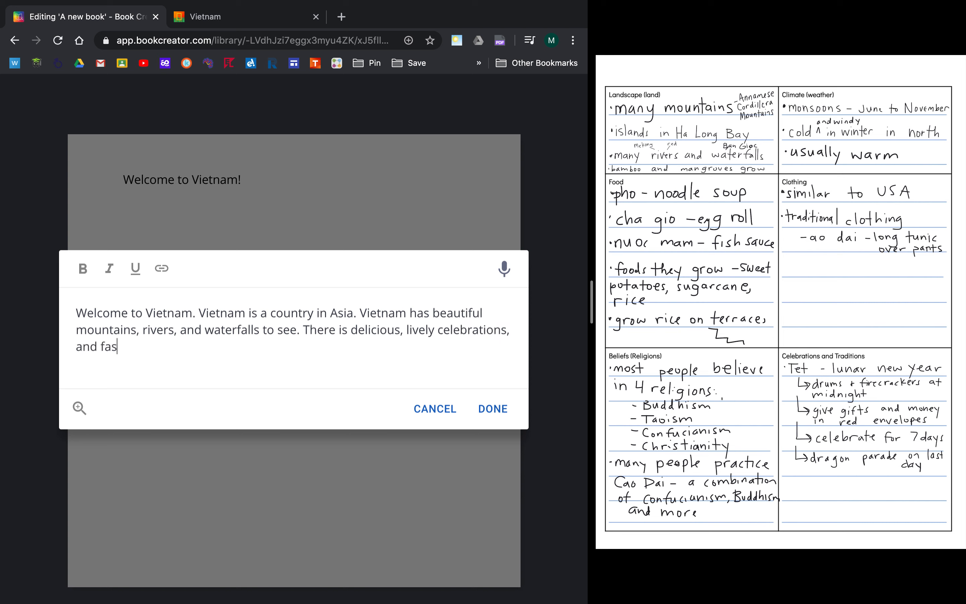
pyautogui.write('cinatin')
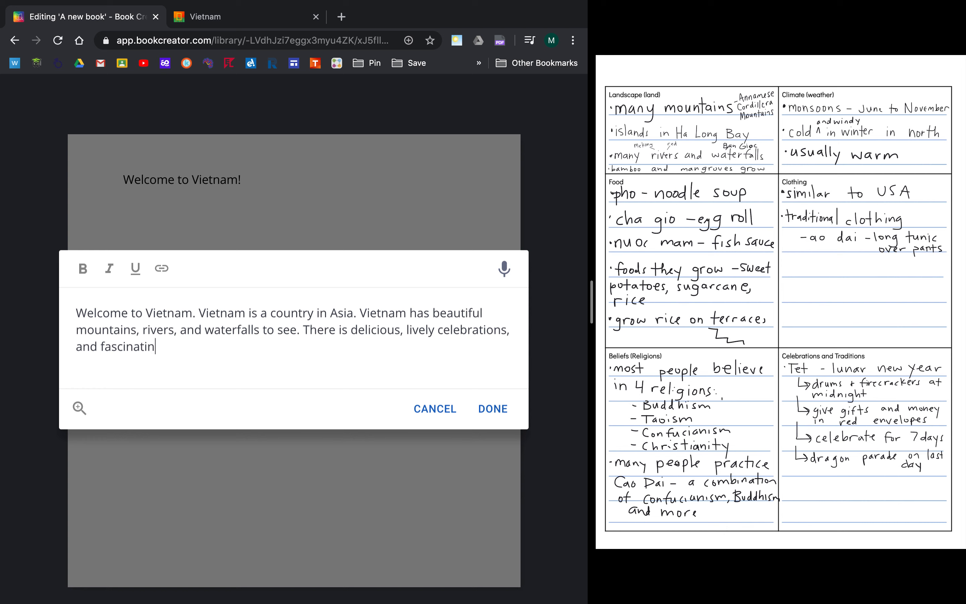
pyautogui.write('g people./')
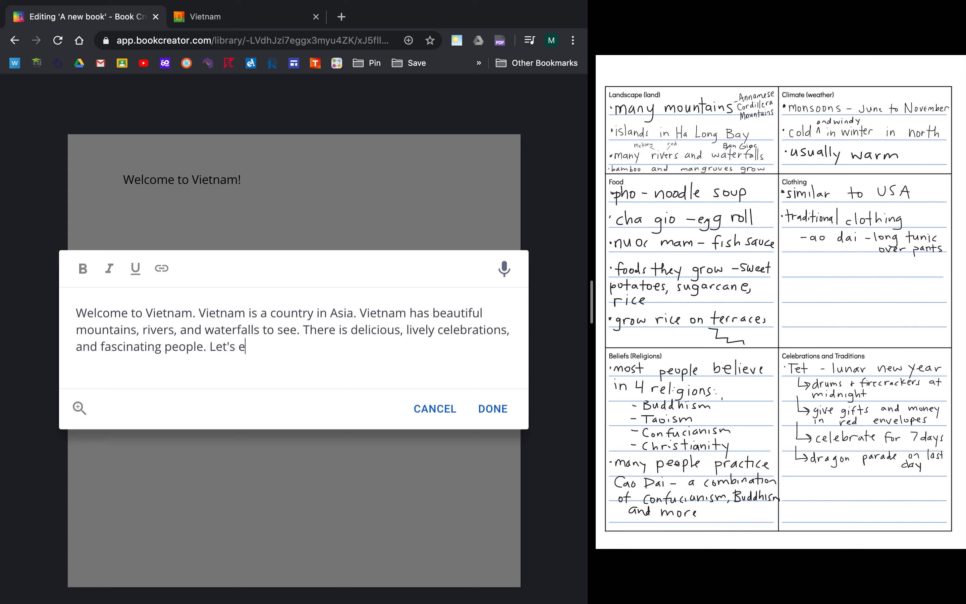
pyautogui.write('xplore')
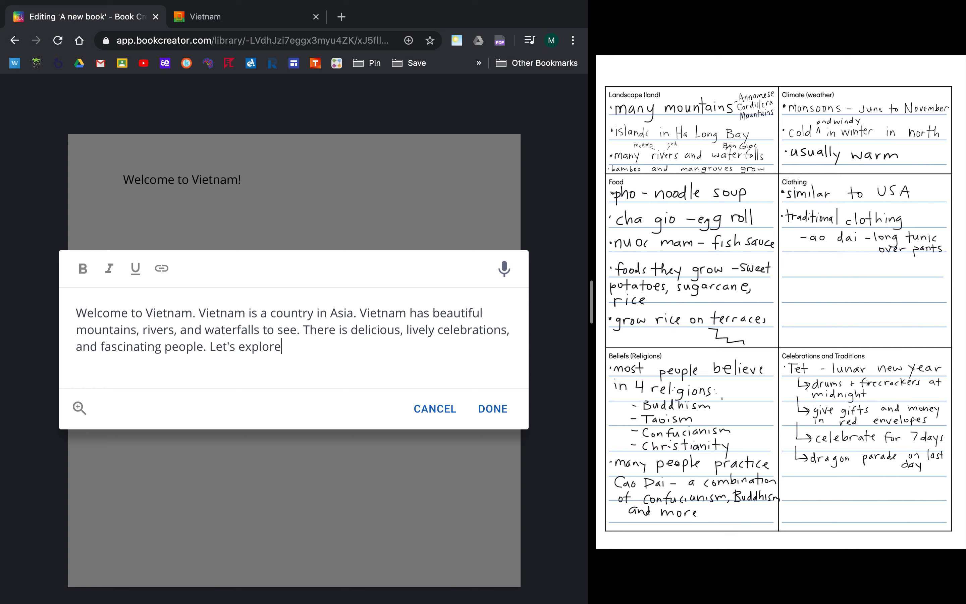
pyautogui.write('Vietname')
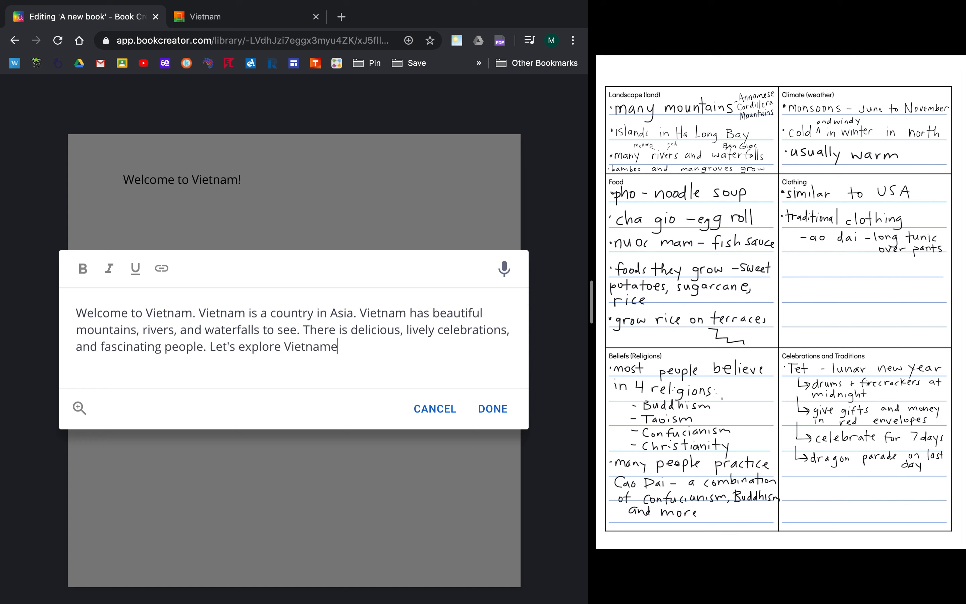
pyautogui.press('Backspace')
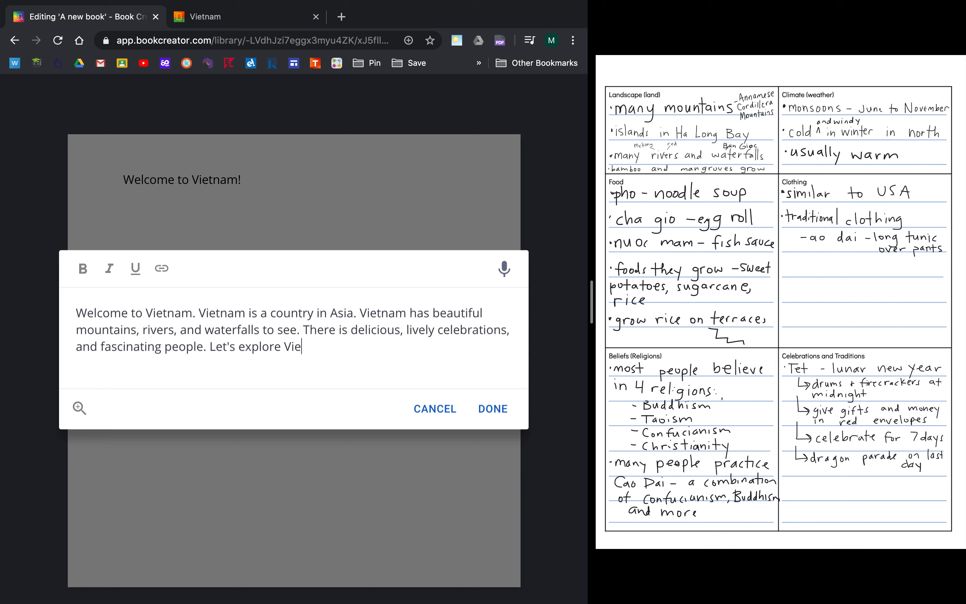
pyautogui.write('all tha')
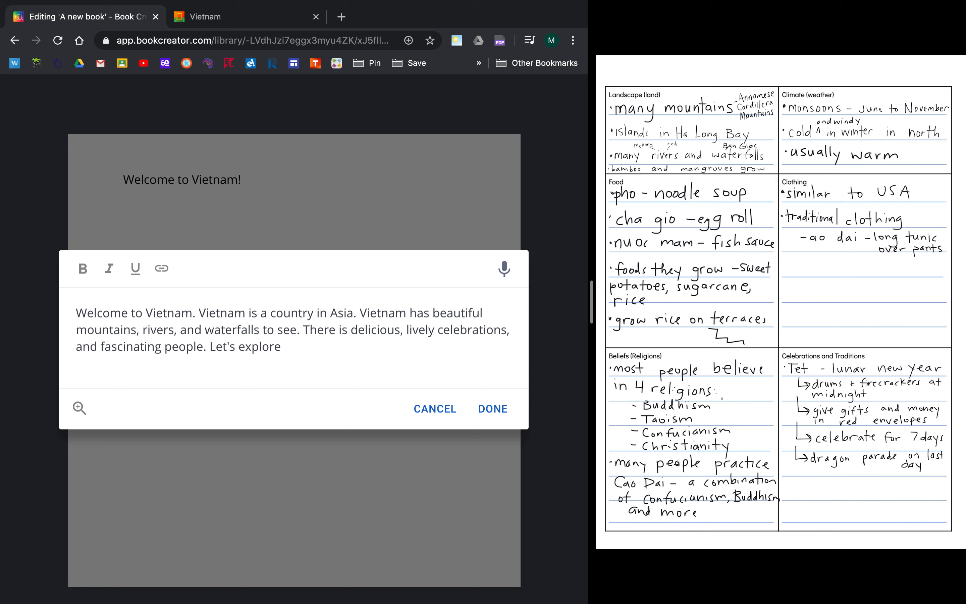
pyautogui.write('Vietnam!')
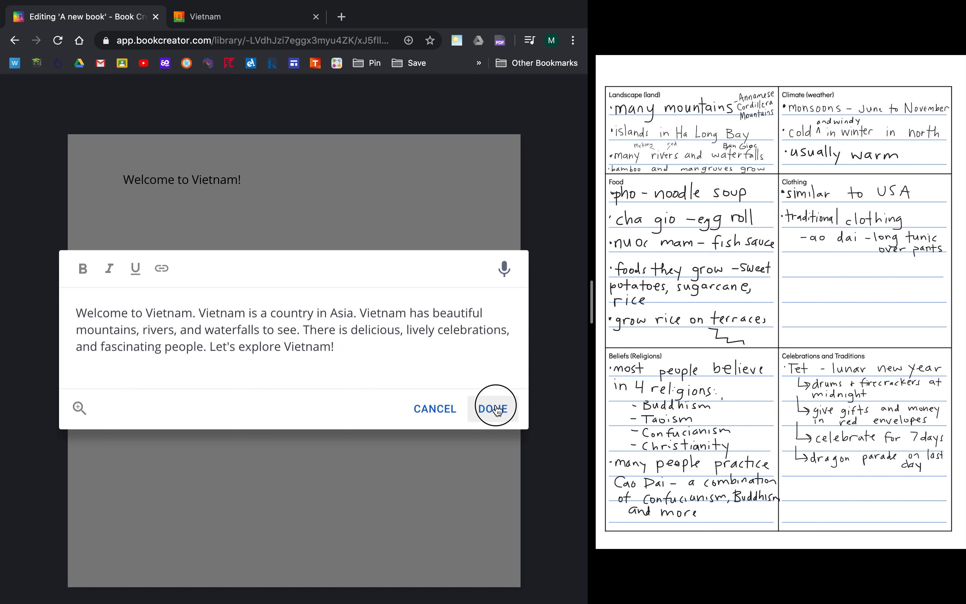
pyautogui.click(492, 409)
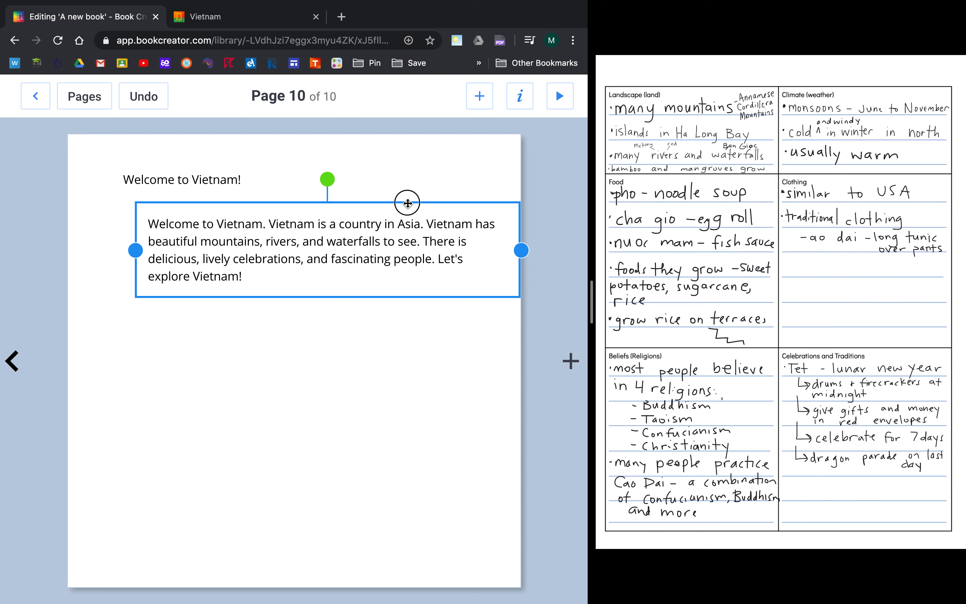
# Move the intro paragraph to the lower half of the page and deselect it.
pyautogui.moveTo(407, 202); pyautogui.dragTo(378, 393)
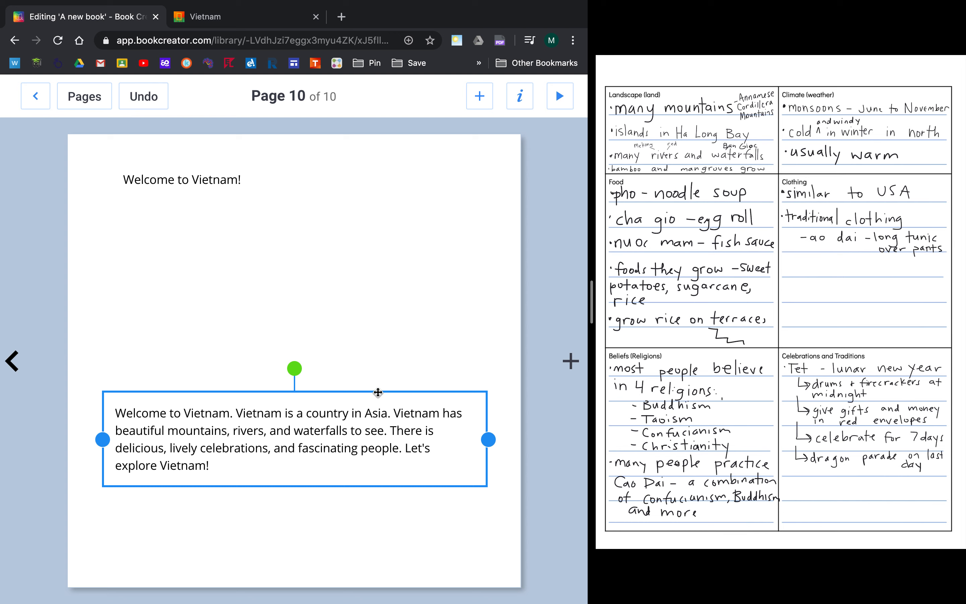
pyautogui.moveTo(515, 186)
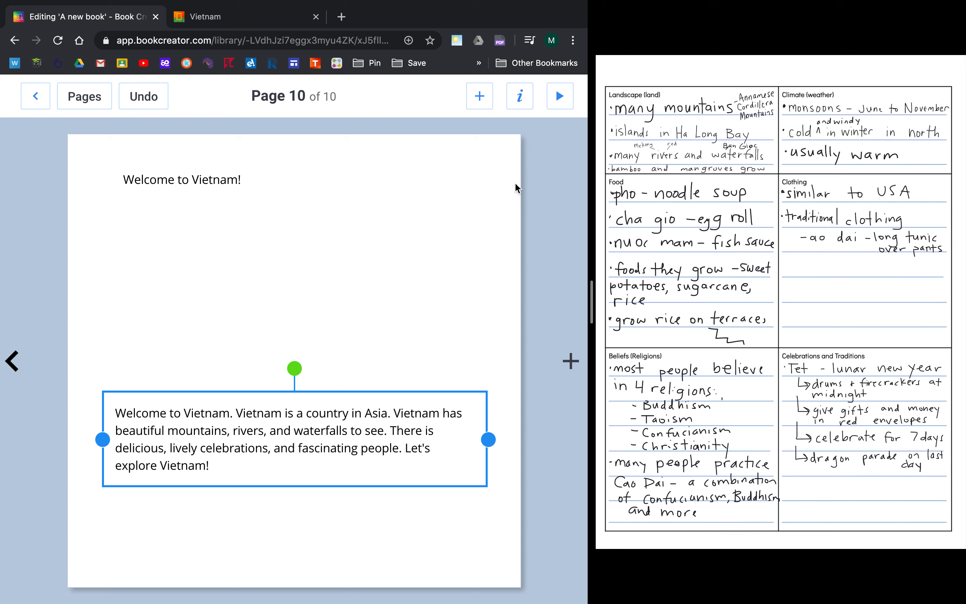
pyautogui.click(479, 95)
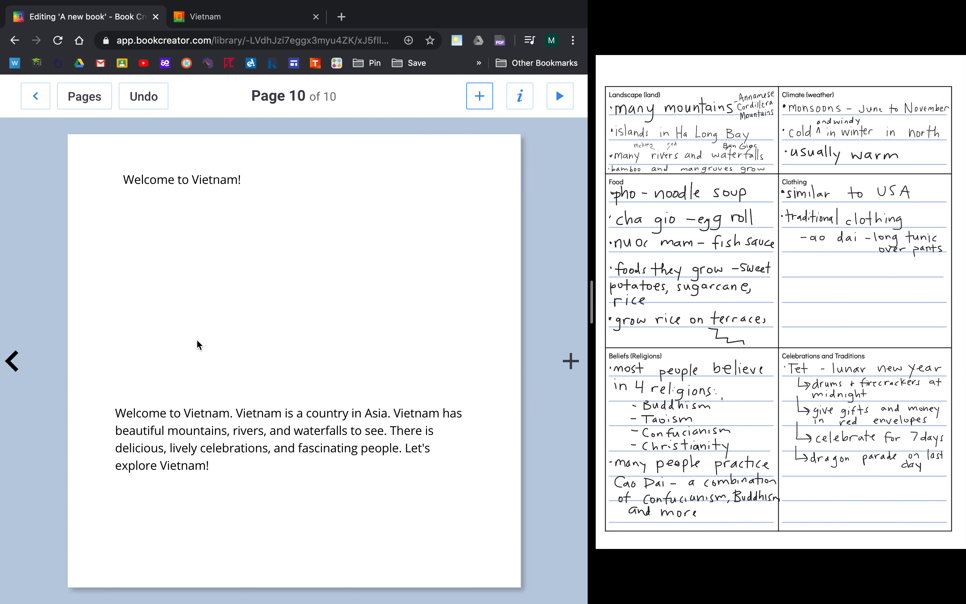
pyautogui.moveTo(200, 242)
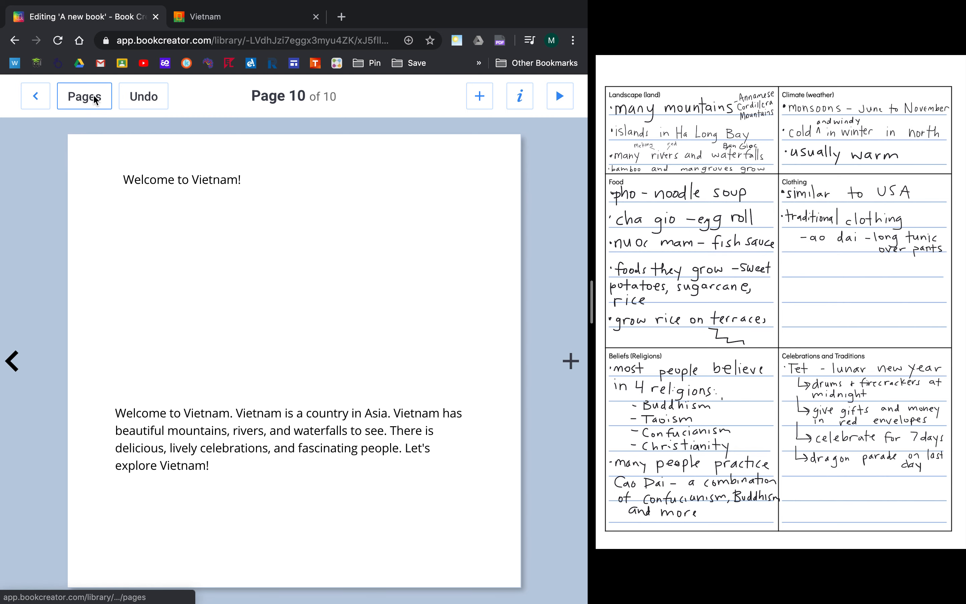
# Reorder the welcome page to page 2 after the cover and bring up its add-media choices.
pyautogui.click(84, 96)
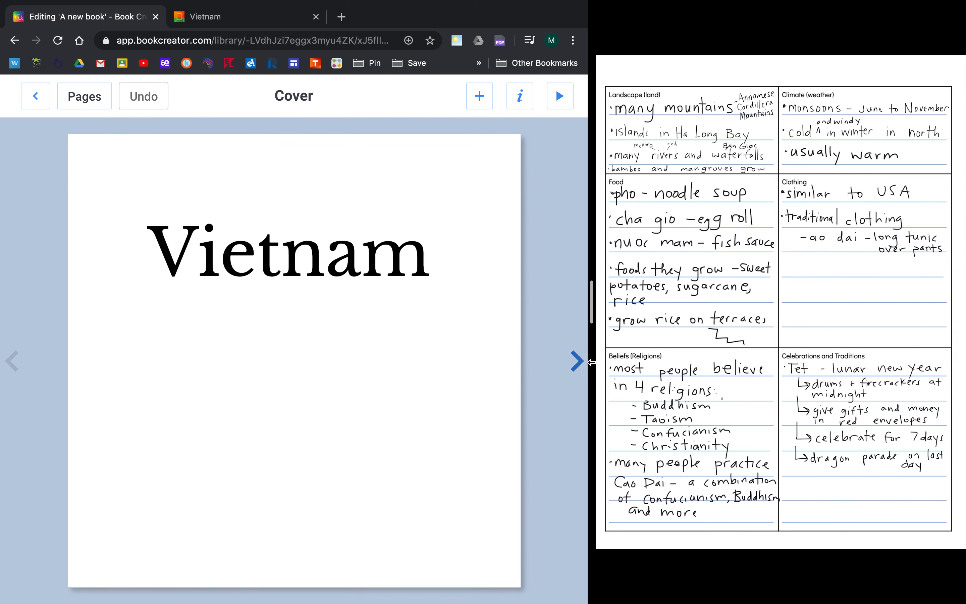
pyautogui.click(576, 361)
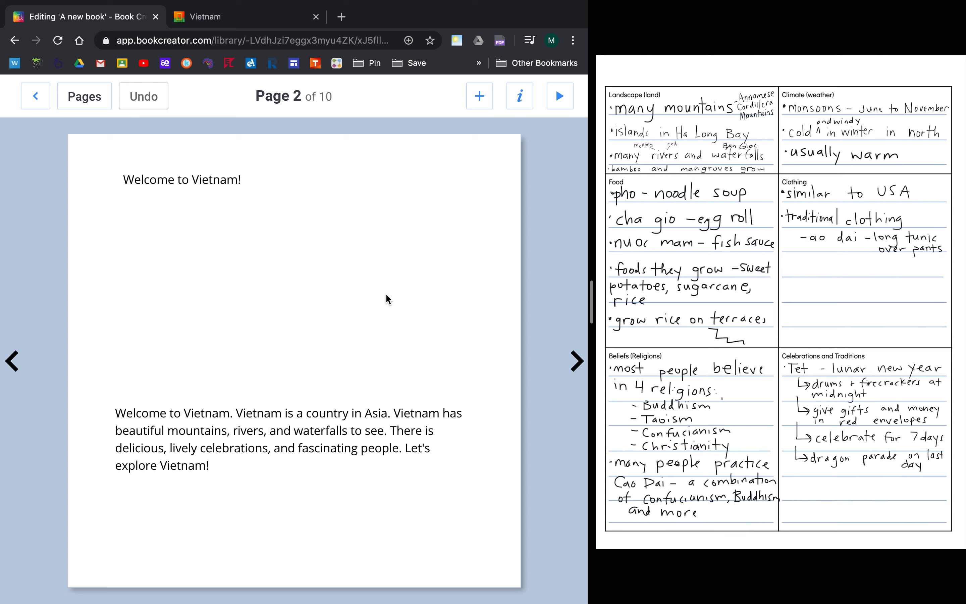
pyautogui.moveTo(478, 141)
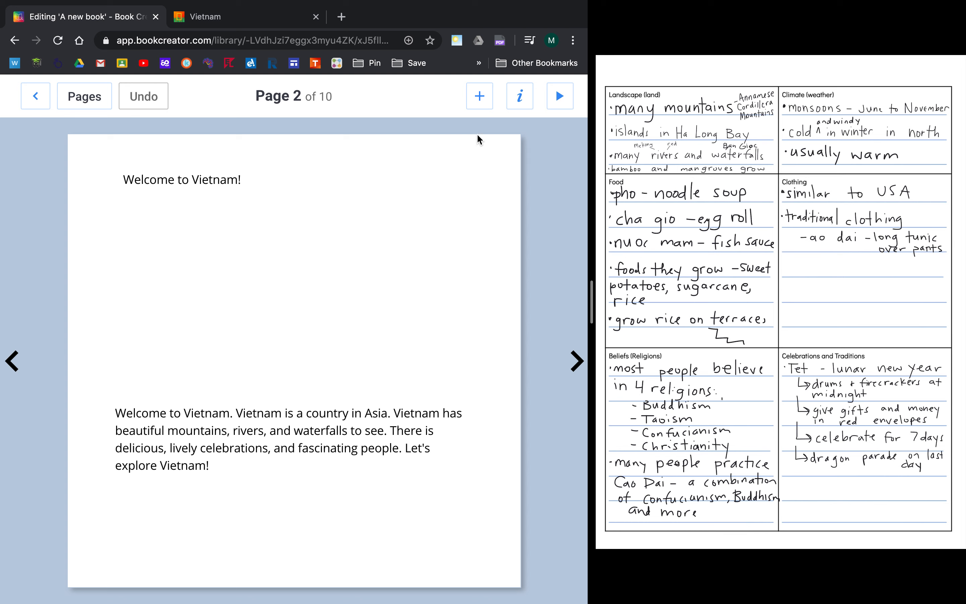
pyautogui.click(479, 96)
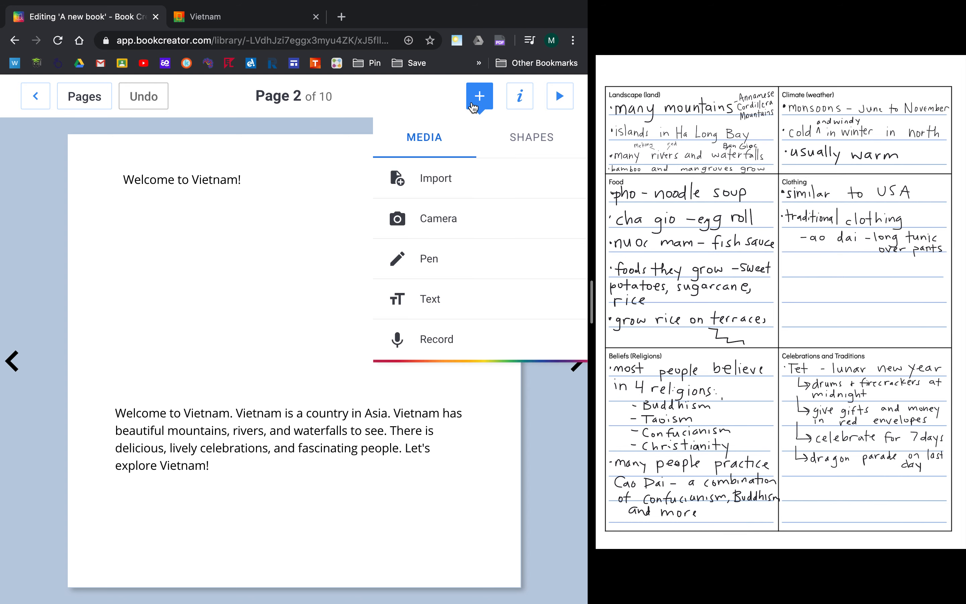
pyautogui.moveTo(456, 194)
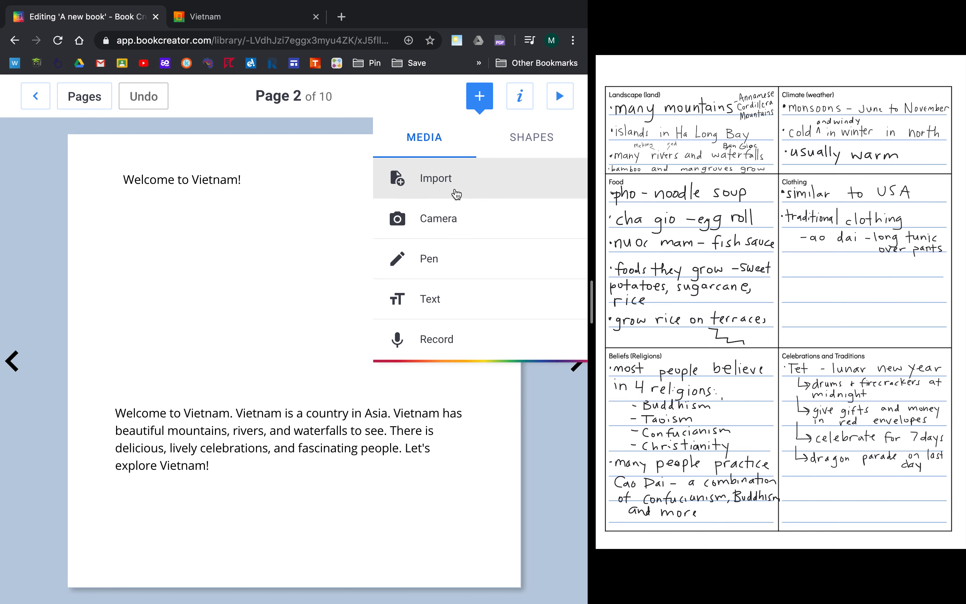
# Import the first colourful result of an image search for 'vietnam map' onto the welcome page.
pyautogui.click(436, 179)
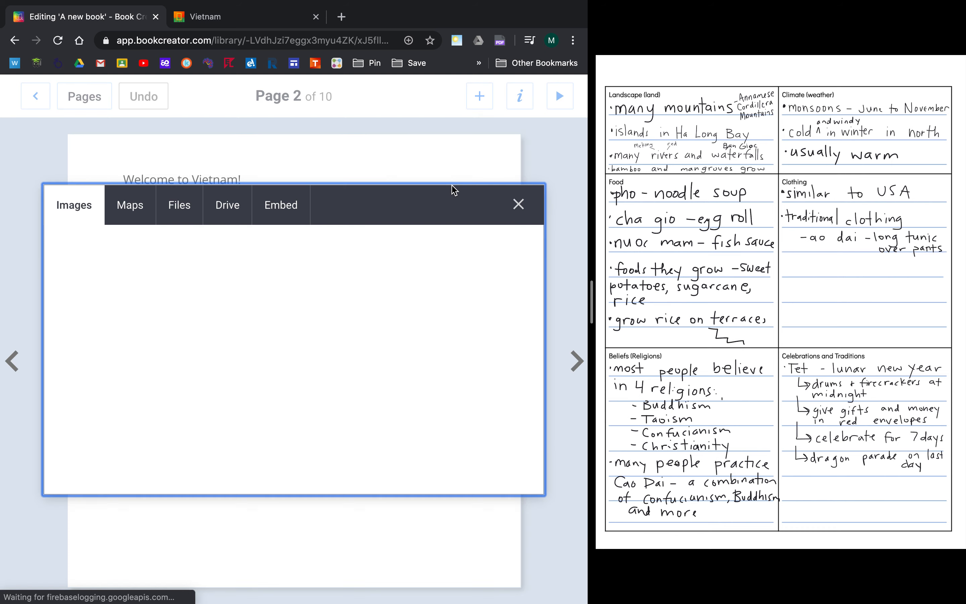
pyautogui.click(74, 206)
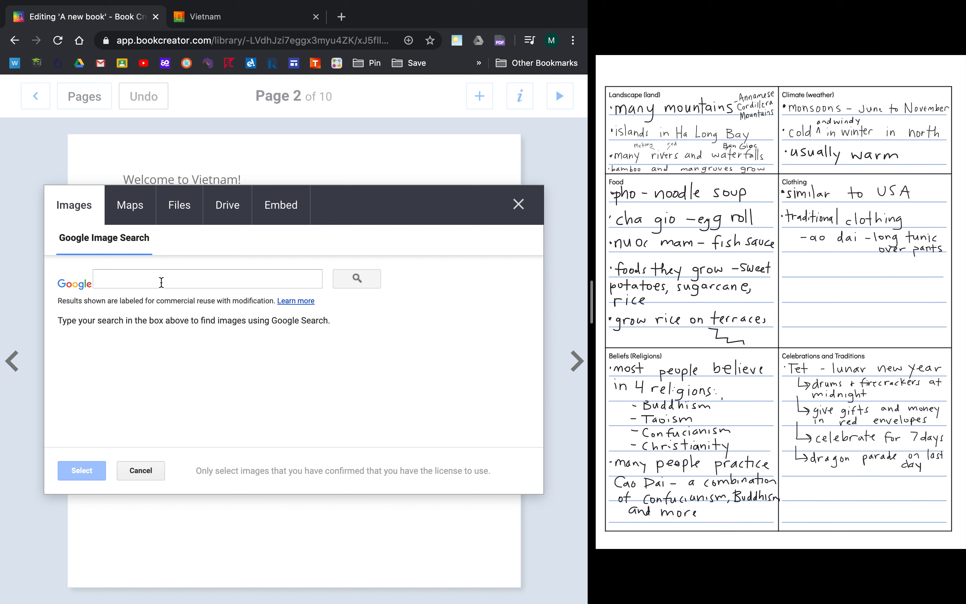
pyautogui.write('vietnam map')
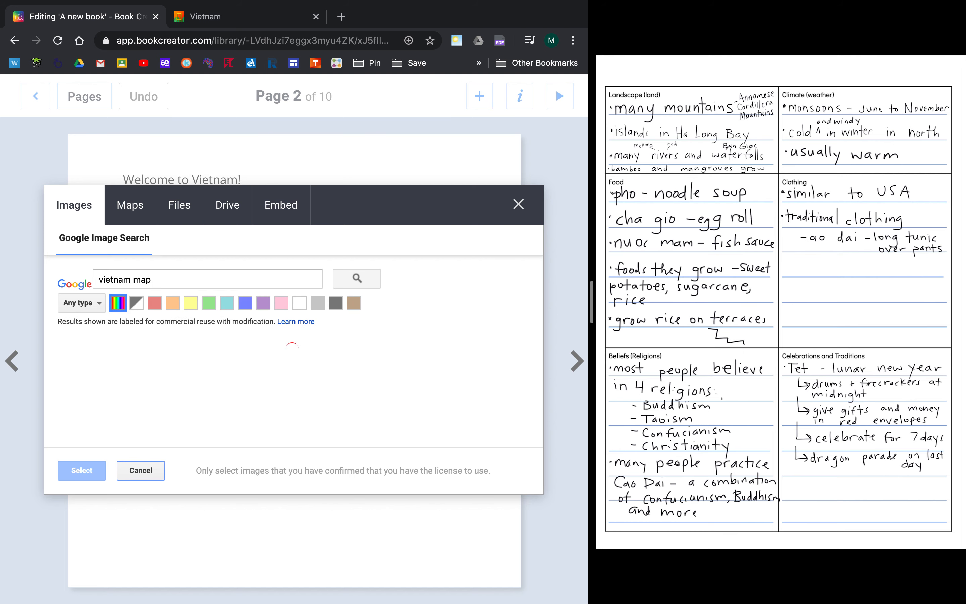
pyautogui.click(357, 278)
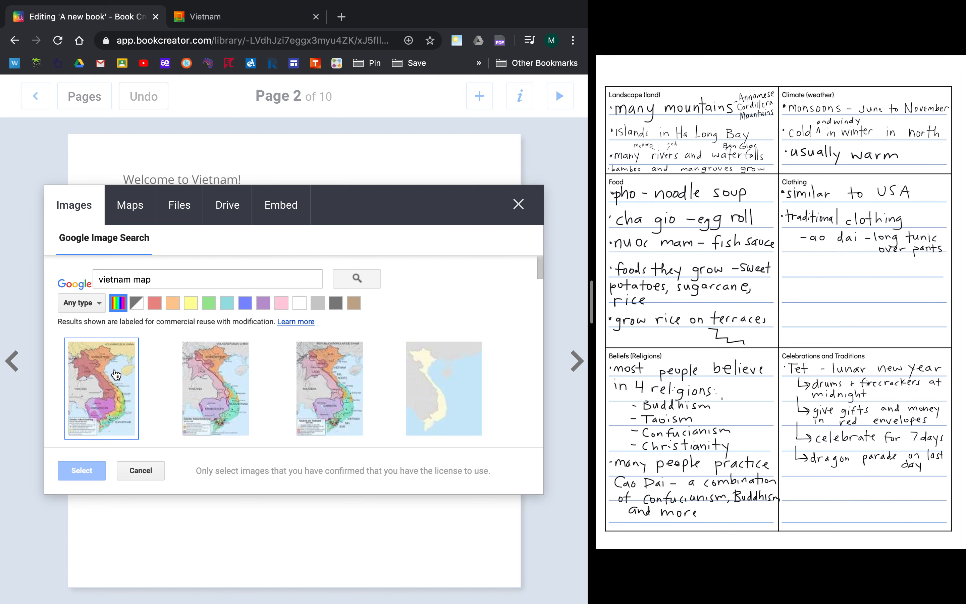
pyautogui.scroll(-3)
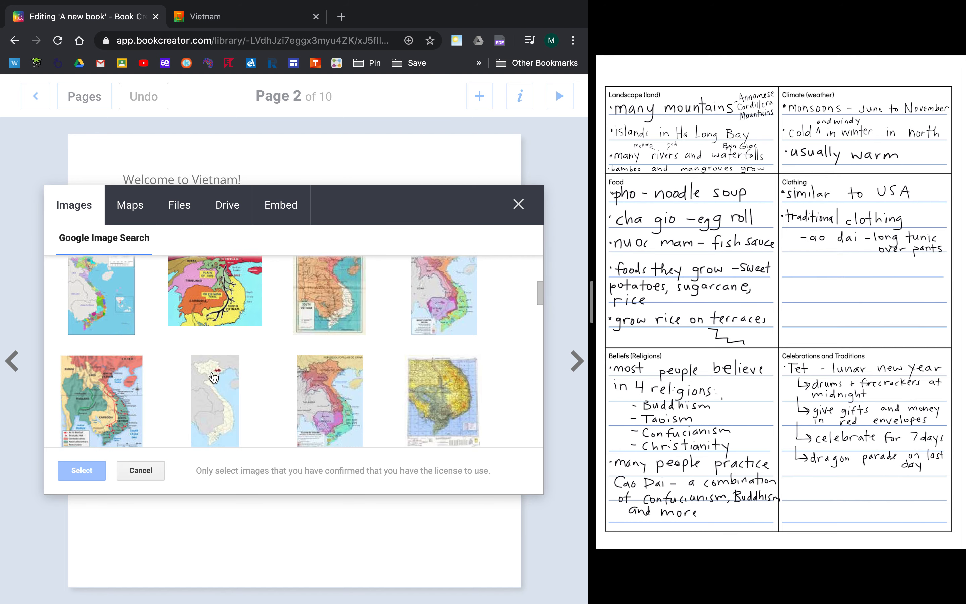
pyautogui.scroll(-3)
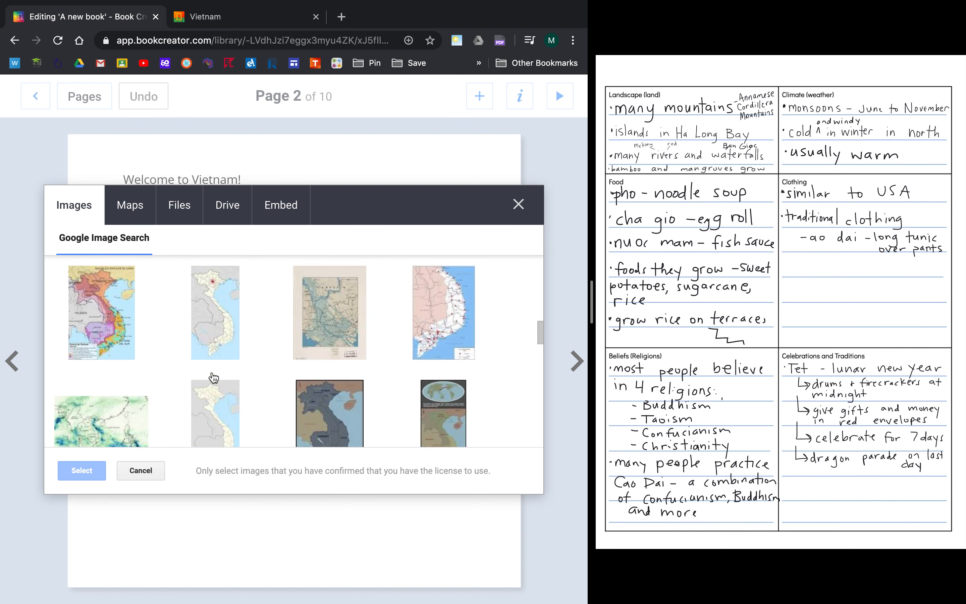
pyautogui.click(101, 313)
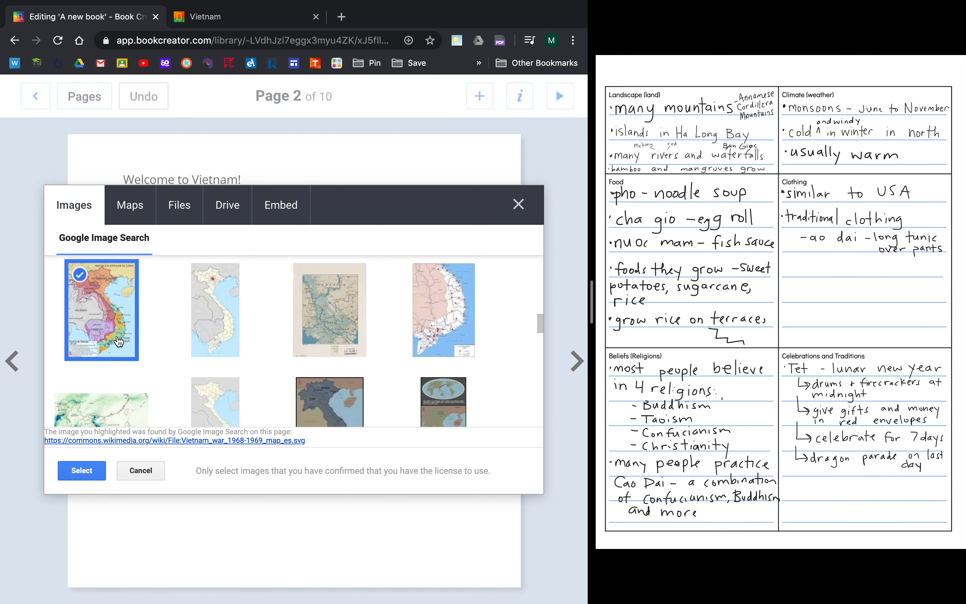
pyautogui.click(81, 471)
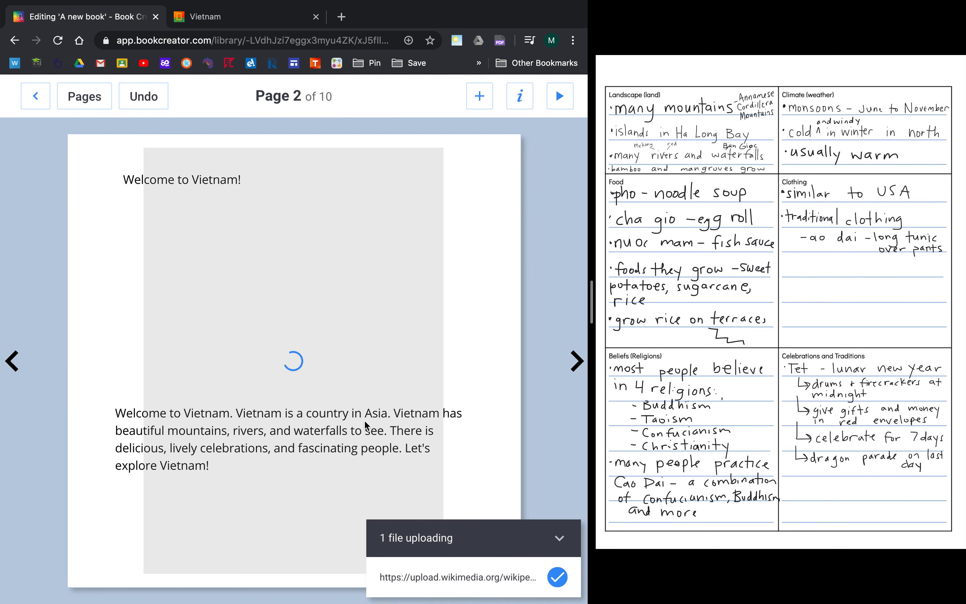